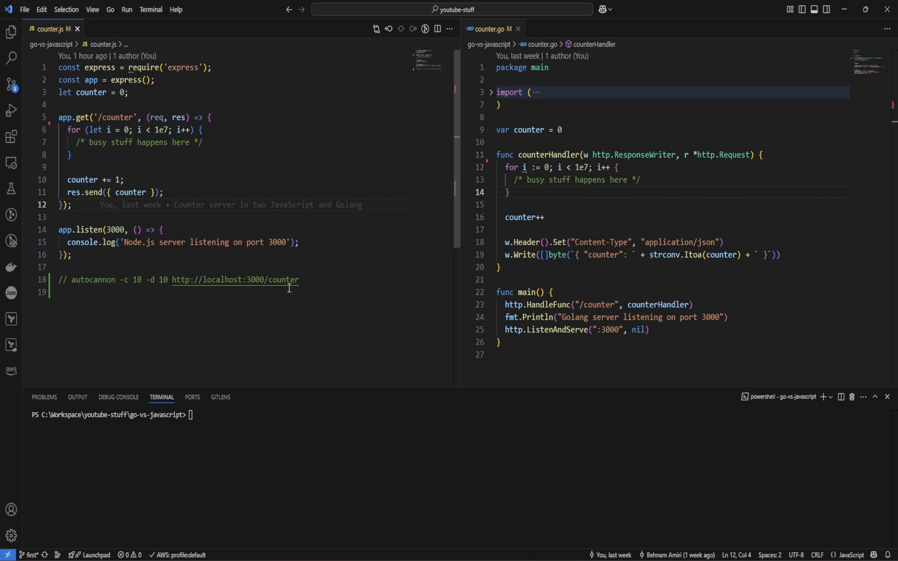
- Copy the autocannon benchmark command from the comment and run 'node counter.js'
{"action": "left_click", "coordinate": [140, 105]}
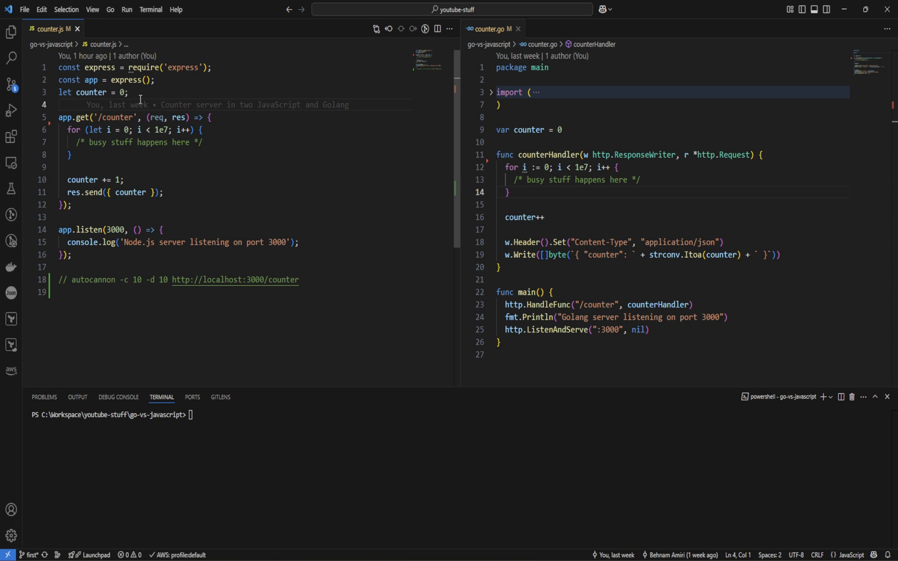
{"action": "left_click_drag", "start_coordinate": [63, 129], "coordinate": [74, 155]}
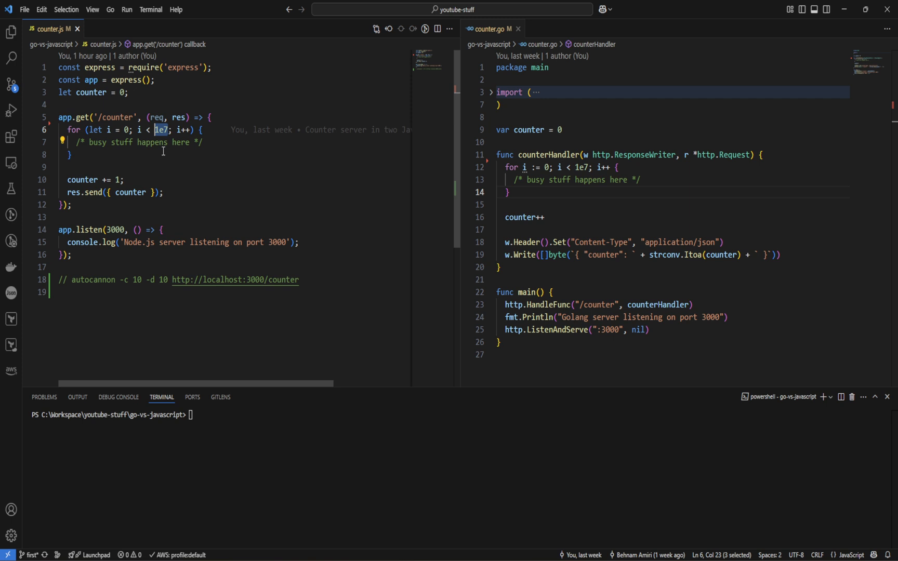
{"action": "mouse_move", "coordinate": [124, 231]}
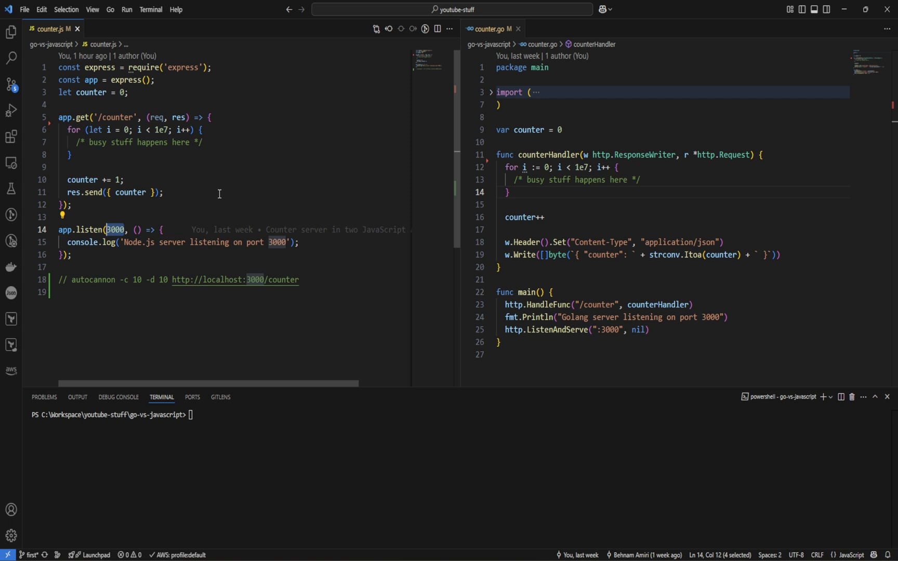
{"action": "mouse_move", "coordinate": [214, 304]}
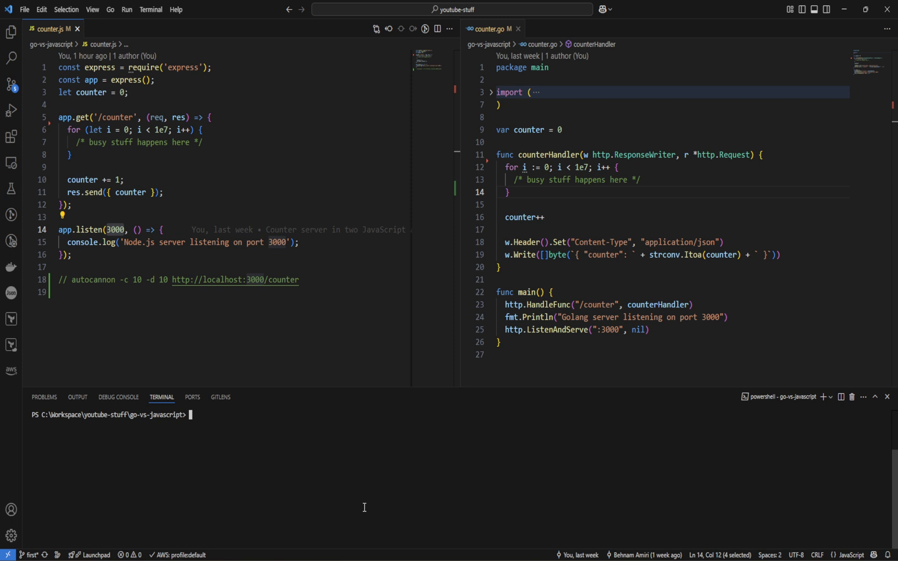
{"action": "double_click", "coordinate": [95, 280]}
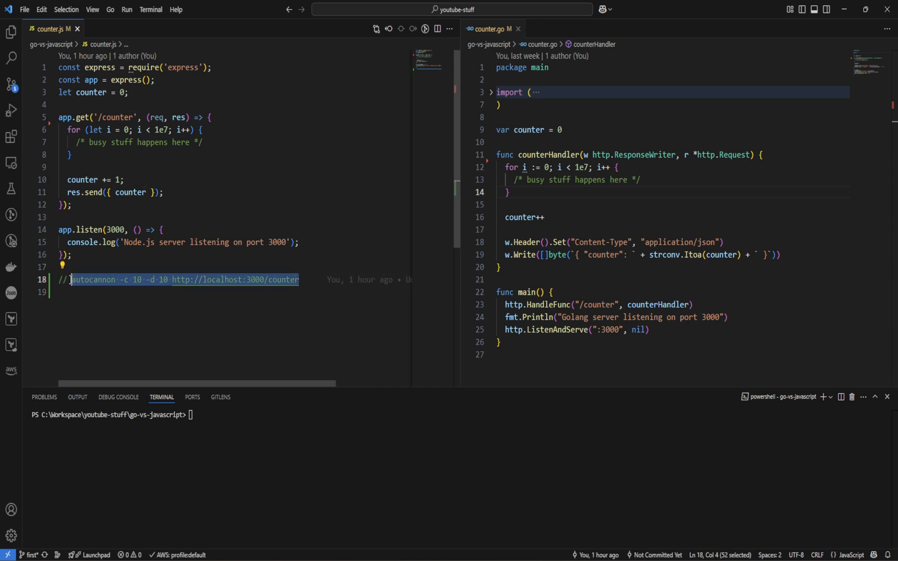
{"action": "type", "text": "node counter.js"}
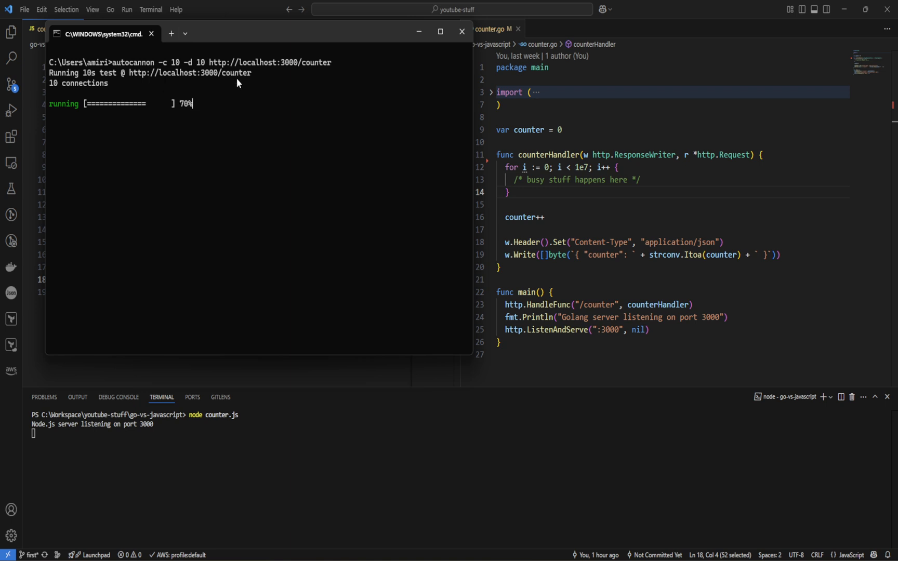
{"action": "mouse_move", "coordinate": [224, 155]}
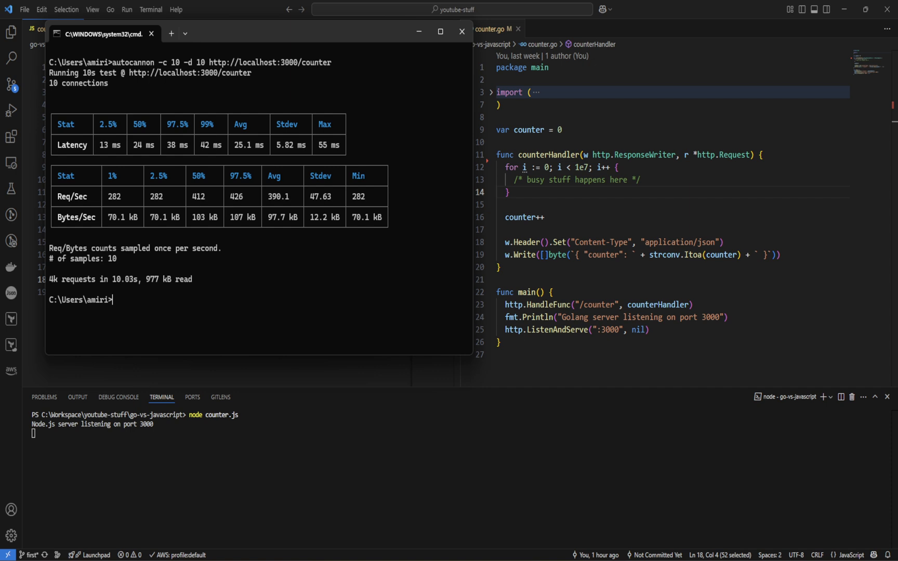
{"action": "mouse_move", "coordinate": [94, 150]}
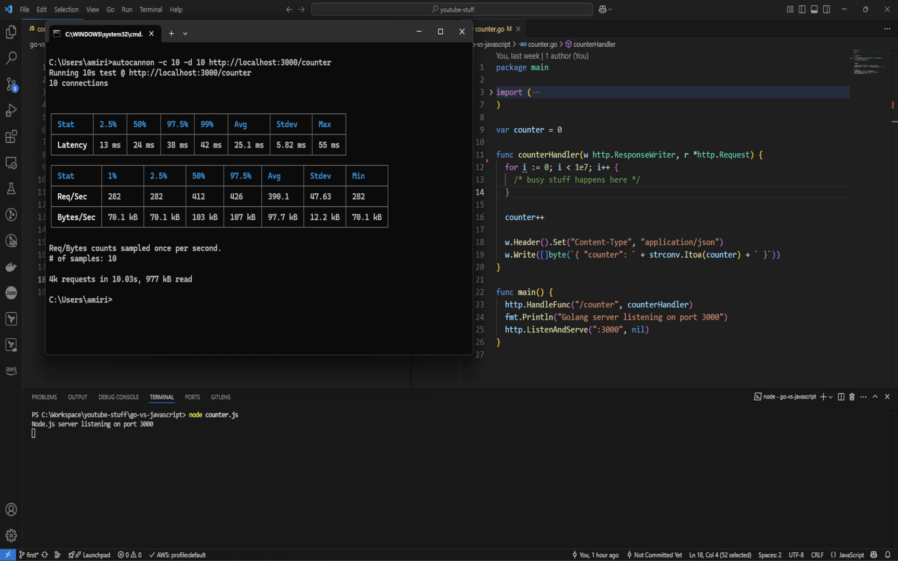
{"action": "mouse_move", "coordinate": [131, 112]}
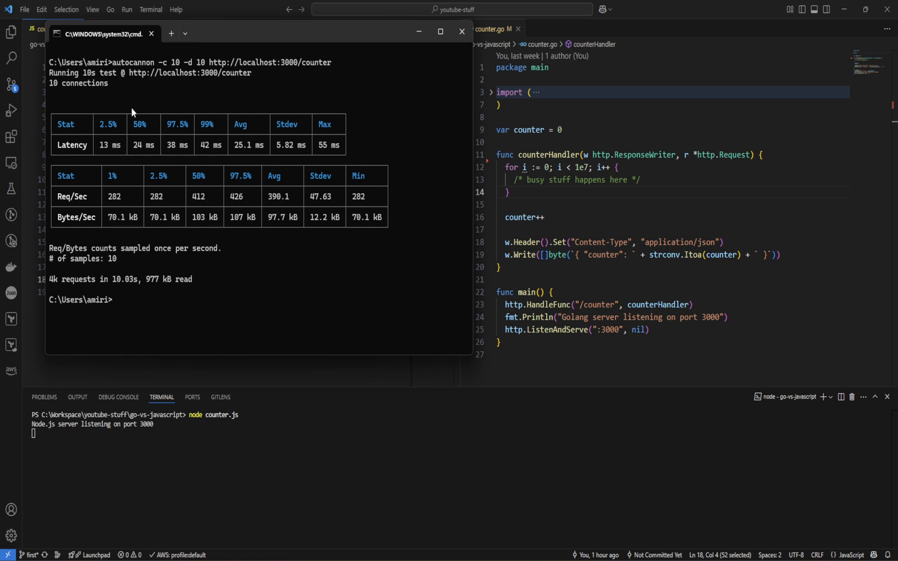
{"action": "mouse_move", "coordinate": [115, 132]}
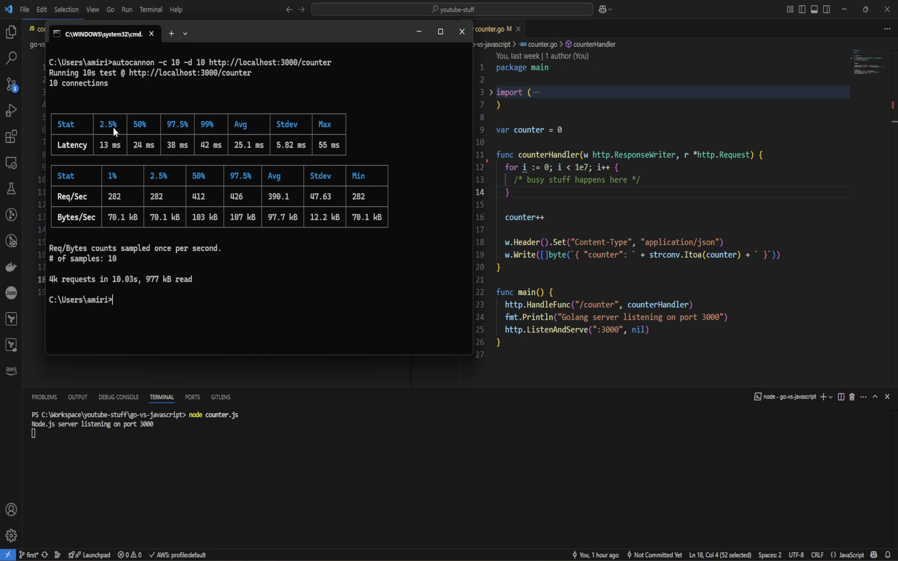
{"action": "mouse_move", "coordinate": [108, 150]}
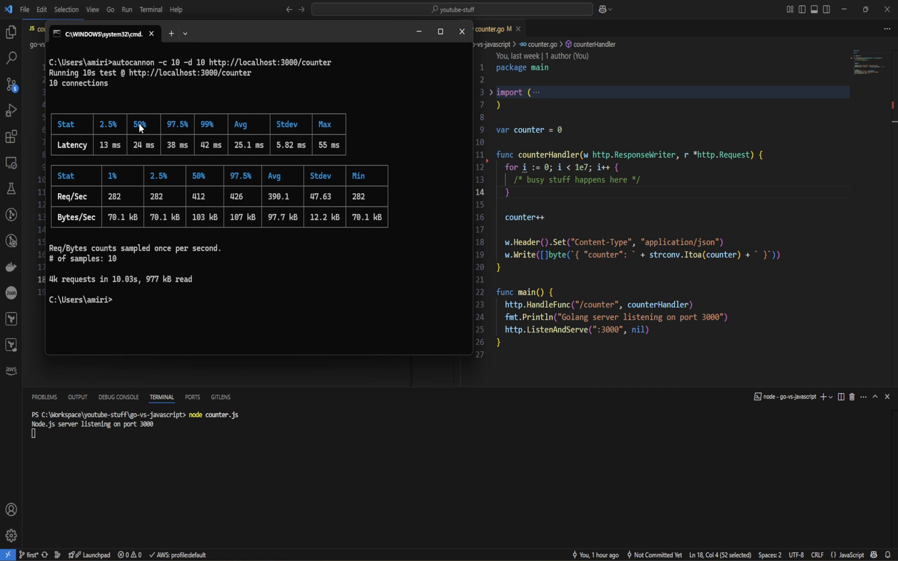
{"action": "mouse_move", "coordinate": [141, 147]}
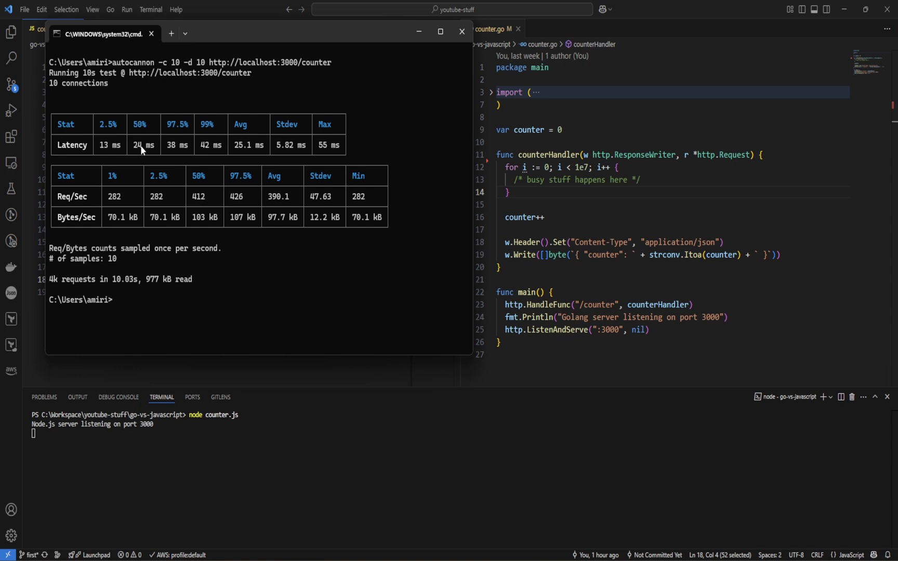
{"action": "mouse_move", "coordinate": [141, 150]}
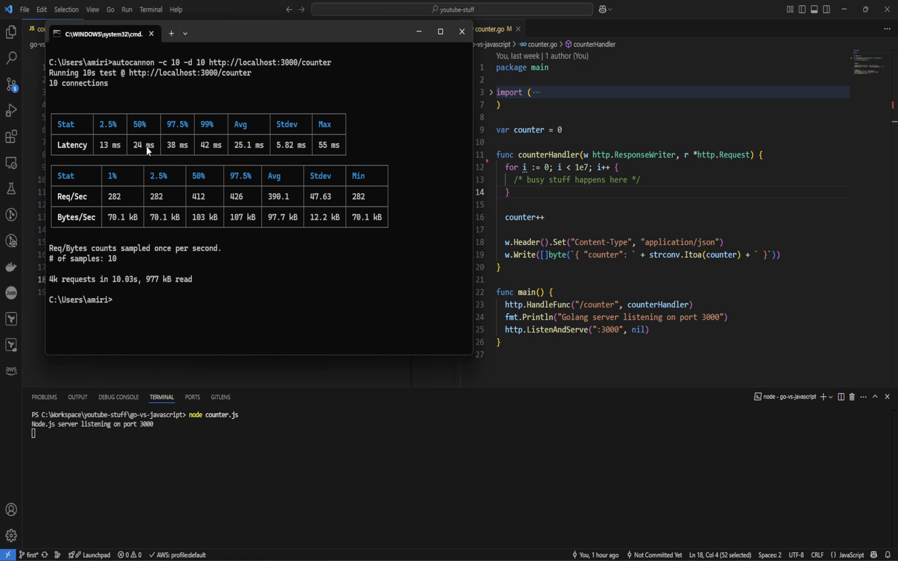
{"action": "mouse_move", "coordinate": [191, 138]}
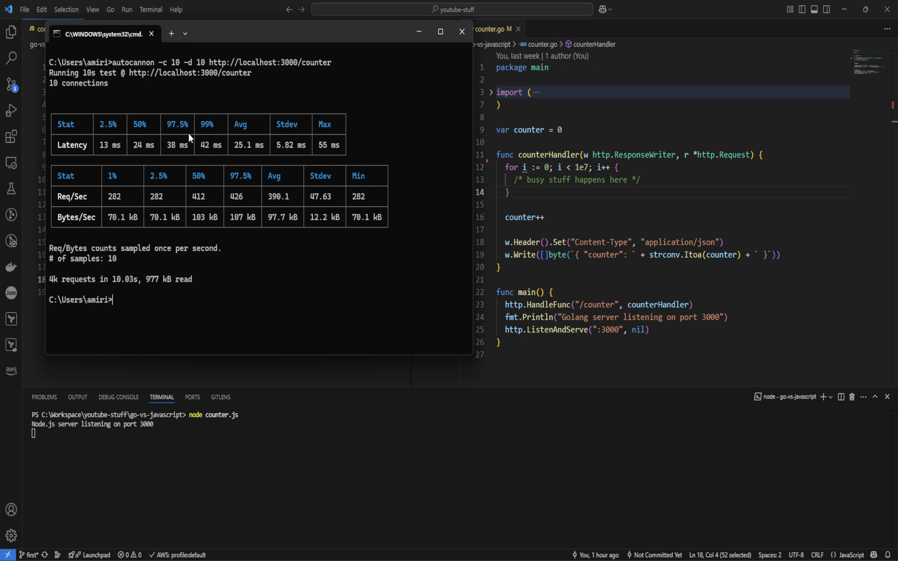
{"action": "mouse_move", "coordinate": [210, 133]}
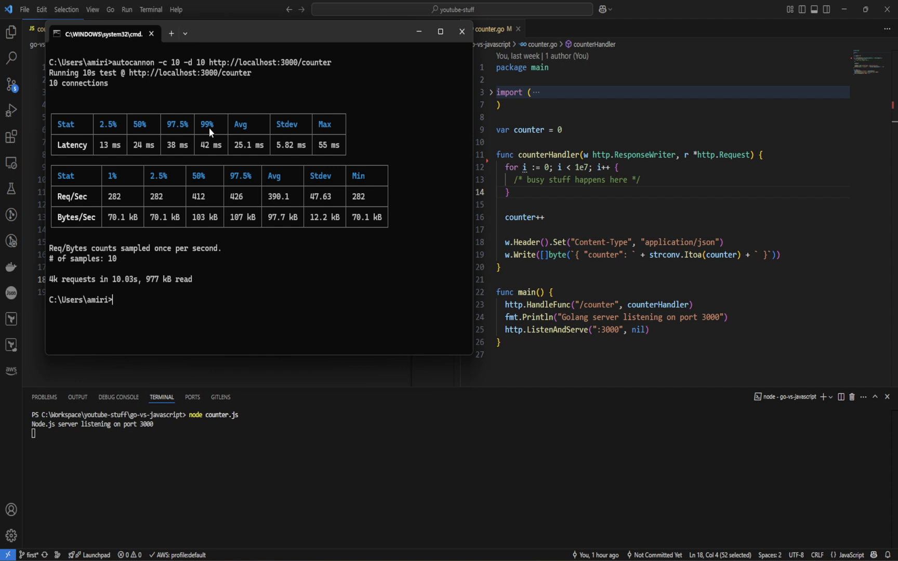
{"action": "mouse_move", "coordinate": [213, 152]}
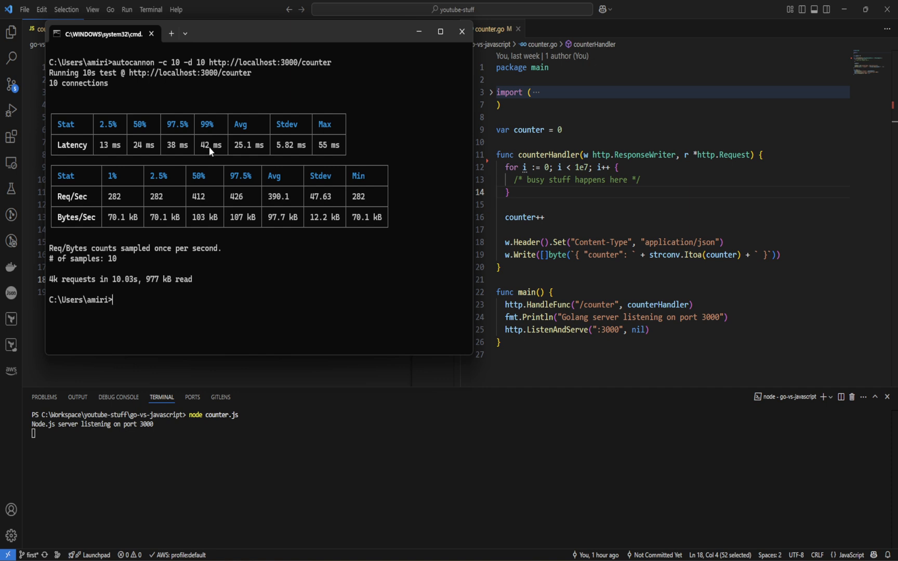
{"action": "mouse_move", "coordinate": [242, 135]}
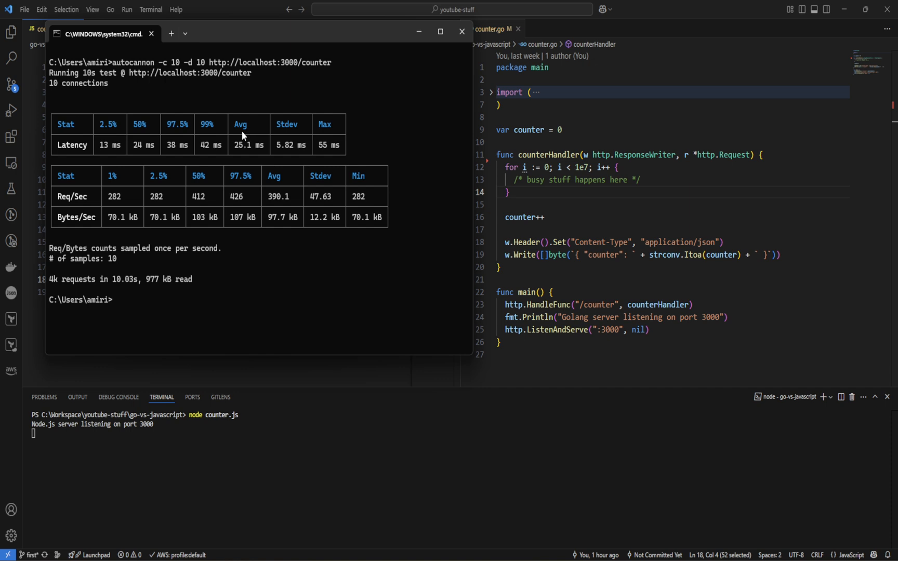
{"action": "mouse_move", "coordinate": [243, 151]}
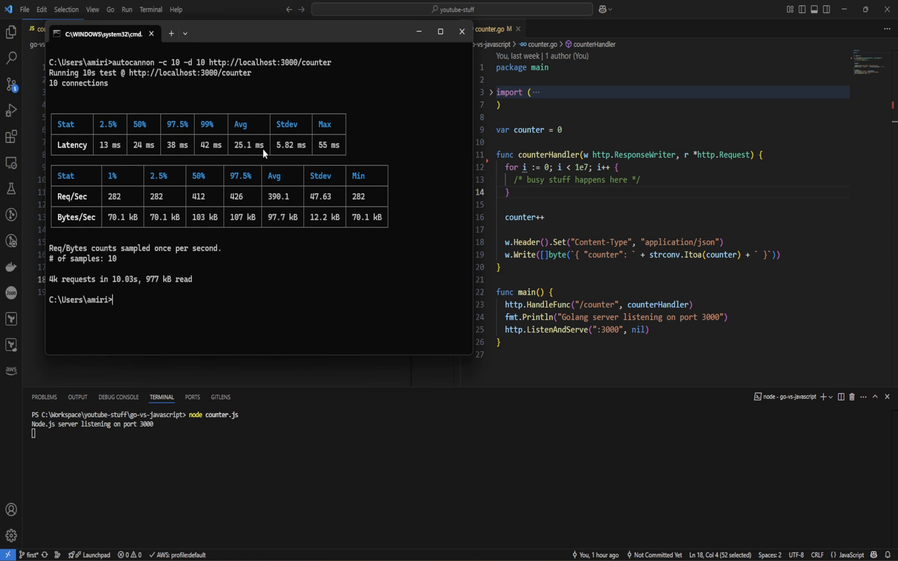
{"action": "mouse_move", "coordinate": [89, 197]}
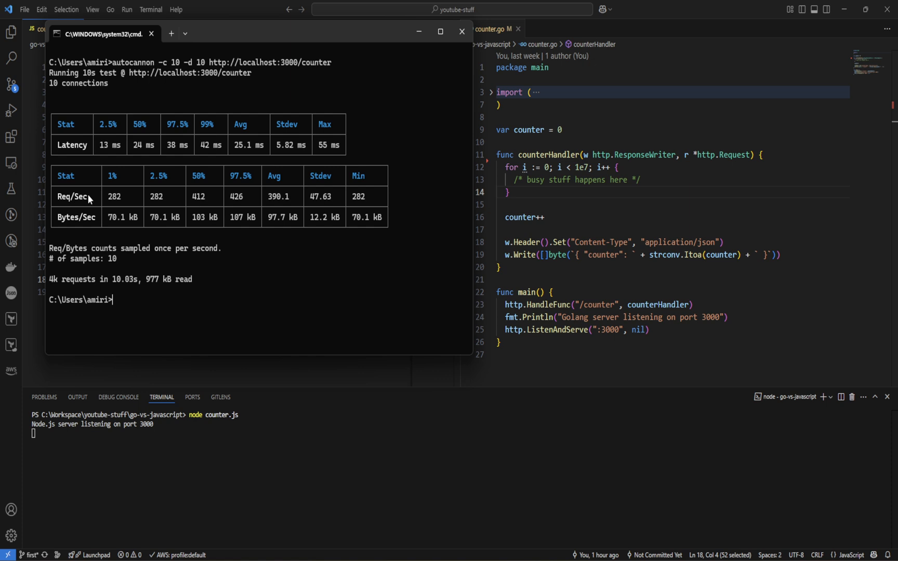
{"action": "mouse_move", "coordinate": [66, 208]}
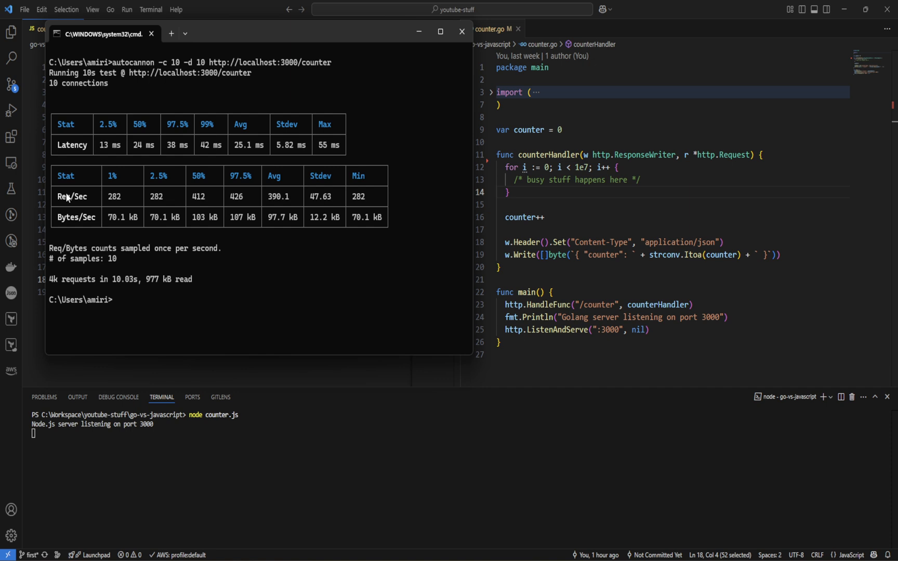
{"action": "mouse_move", "coordinate": [124, 204]}
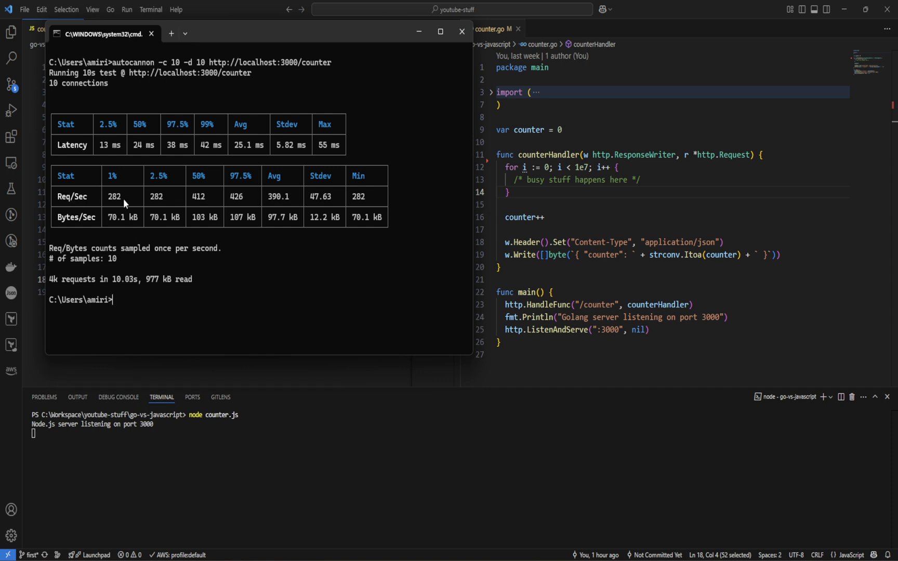
{"action": "mouse_move", "coordinate": [117, 203]}
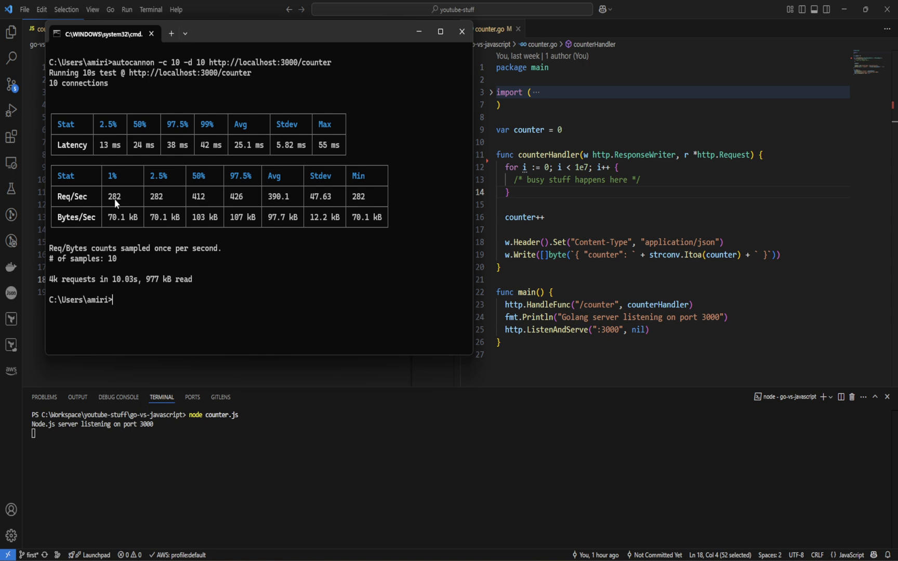
{"action": "mouse_move", "coordinate": [116, 185]}
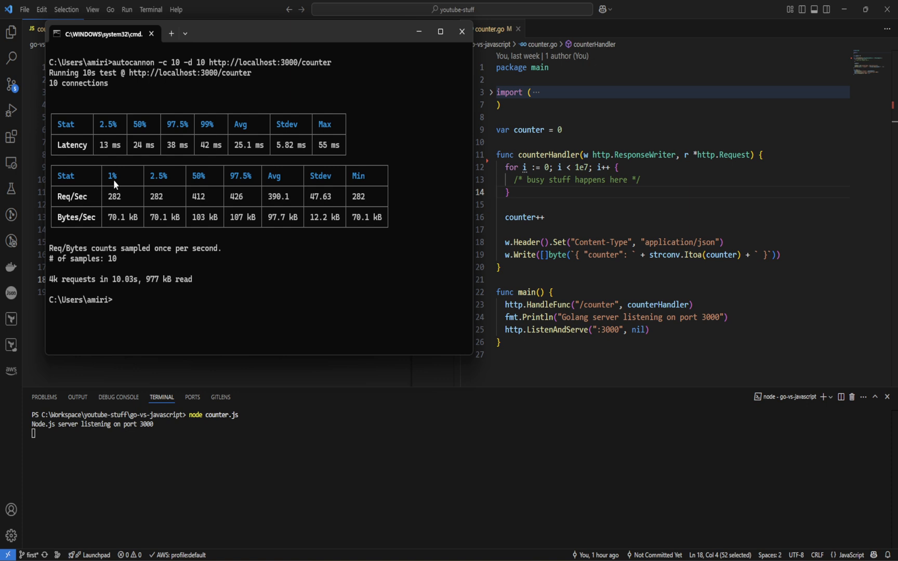
{"action": "mouse_move", "coordinate": [122, 203]}
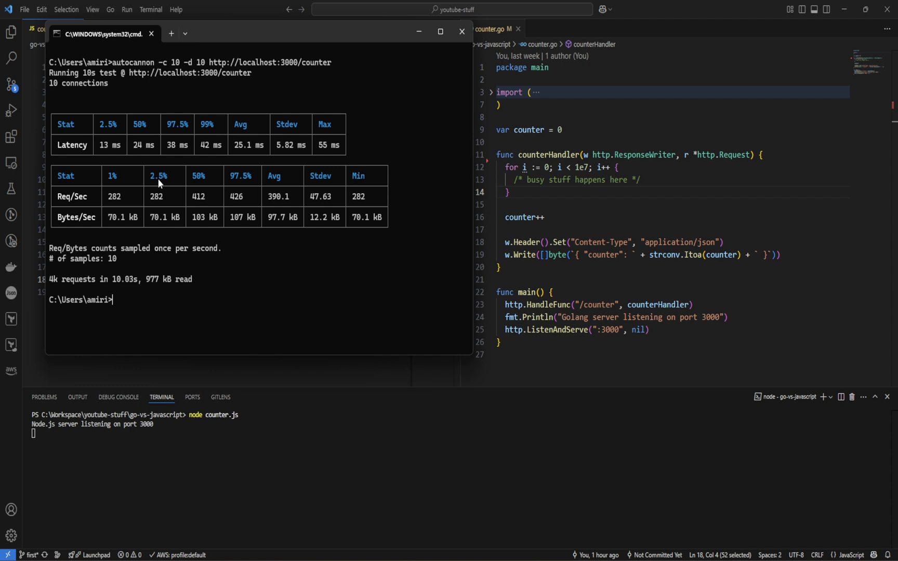
{"action": "mouse_move", "coordinate": [163, 203]}
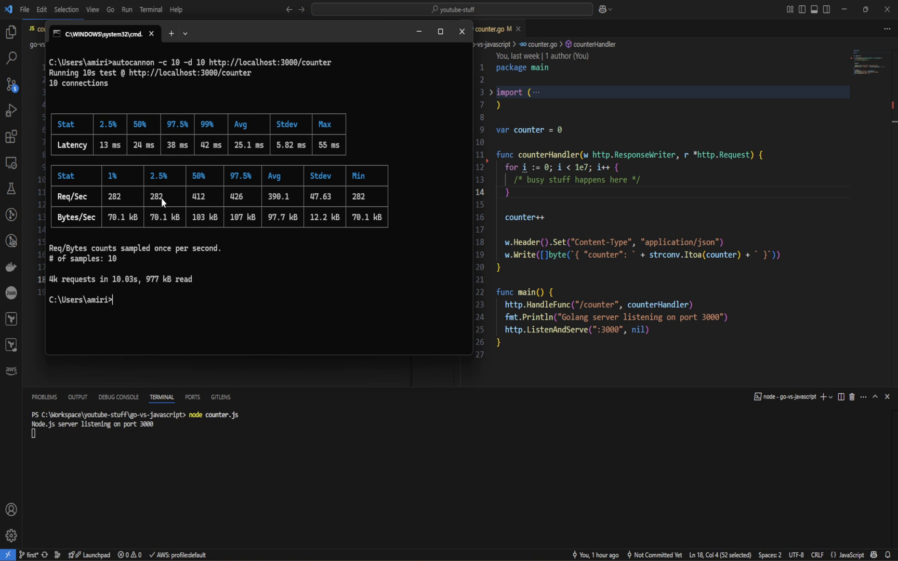
{"action": "mouse_move", "coordinate": [162, 202]}
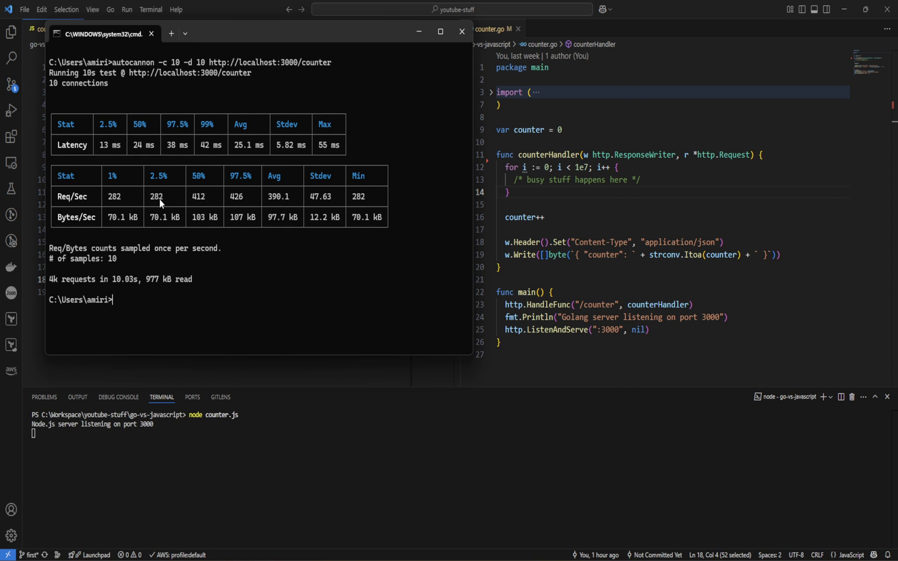
{"action": "mouse_move", "coordinate": [240, 199]}
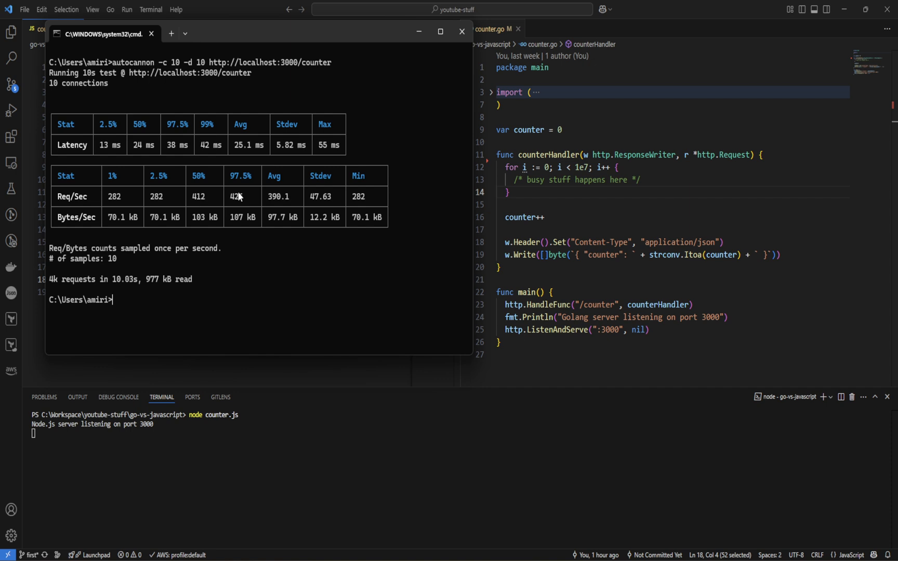
{"action": "mouse_move", "coordinate": [281, 204]}
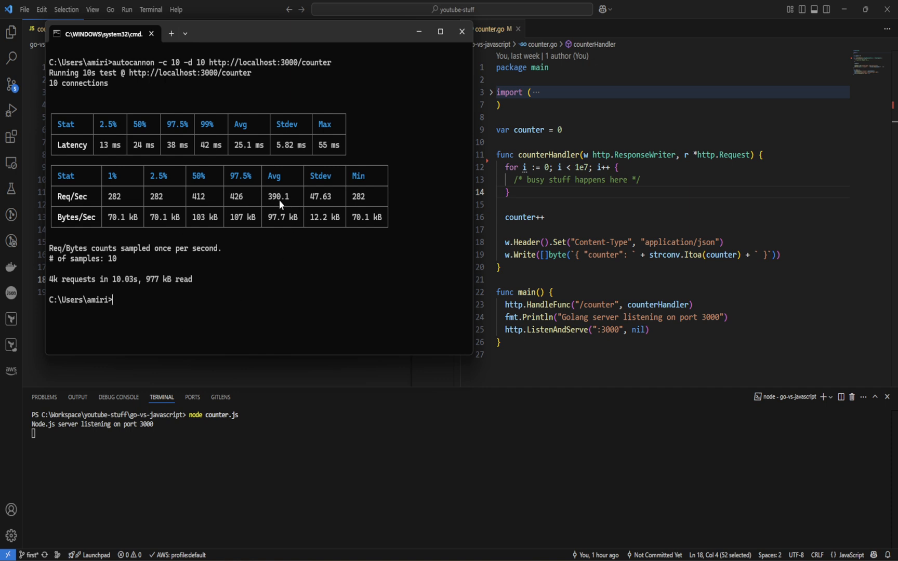
{"action": "mouse_move", "coordinate": [256, 207]}
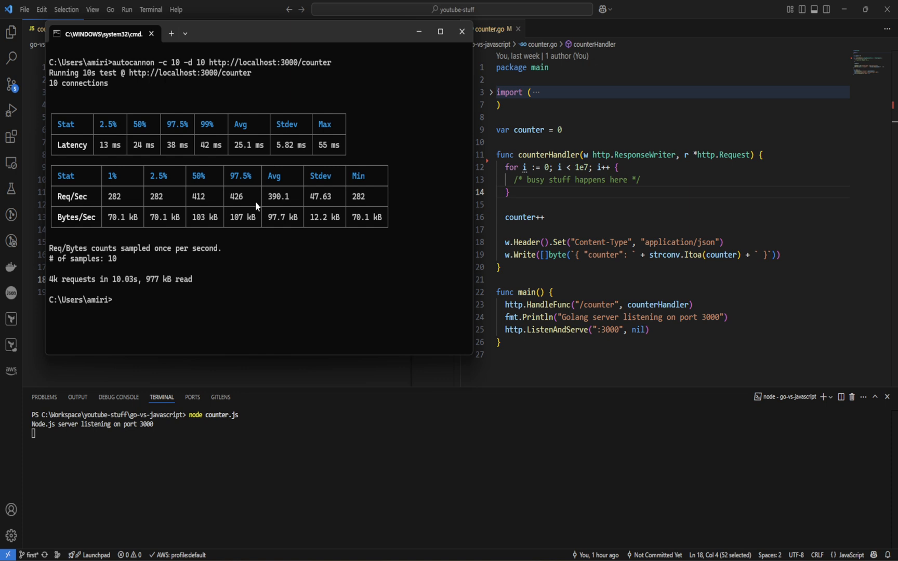
{"action": "mouse_move", "coordinate": [76, 218]}
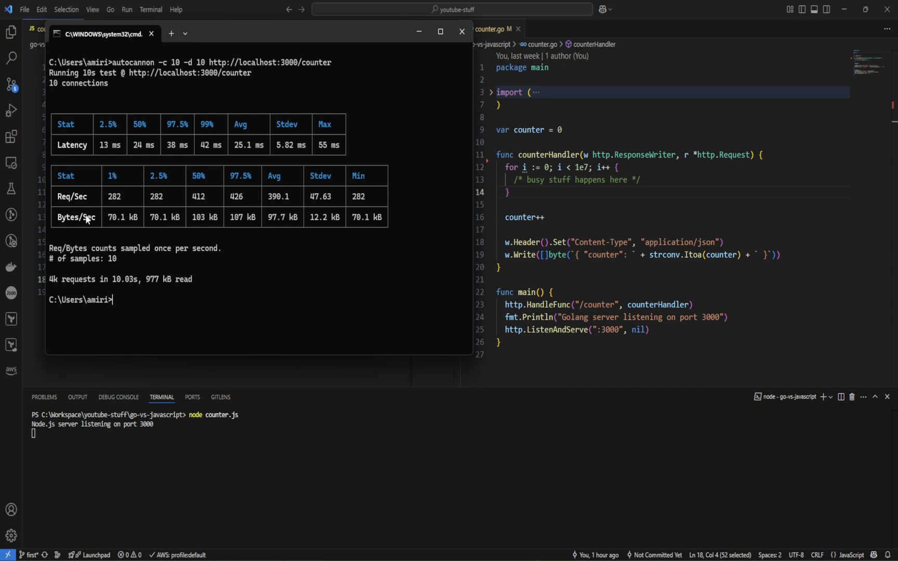
{"action": "mouse_move", "coordinate": [95, 281]}
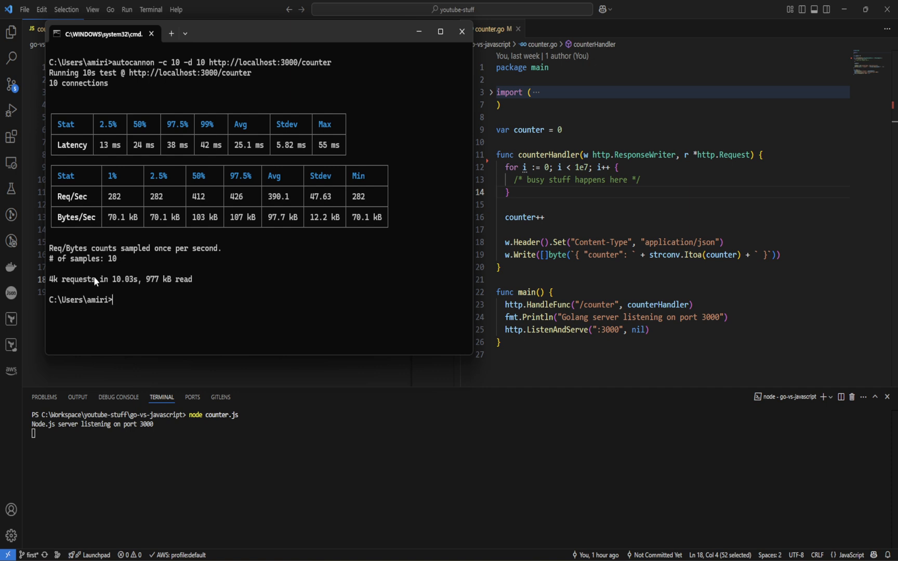
{"action": "mouse_move", "coordinate": [89, 281]}
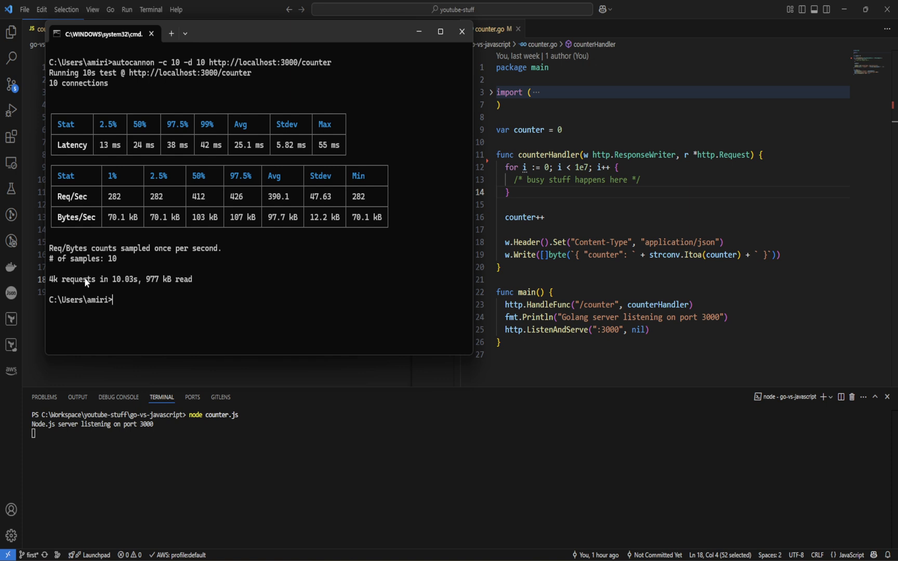
{"action": "mouse_move", "coordinate": [117, 288]}
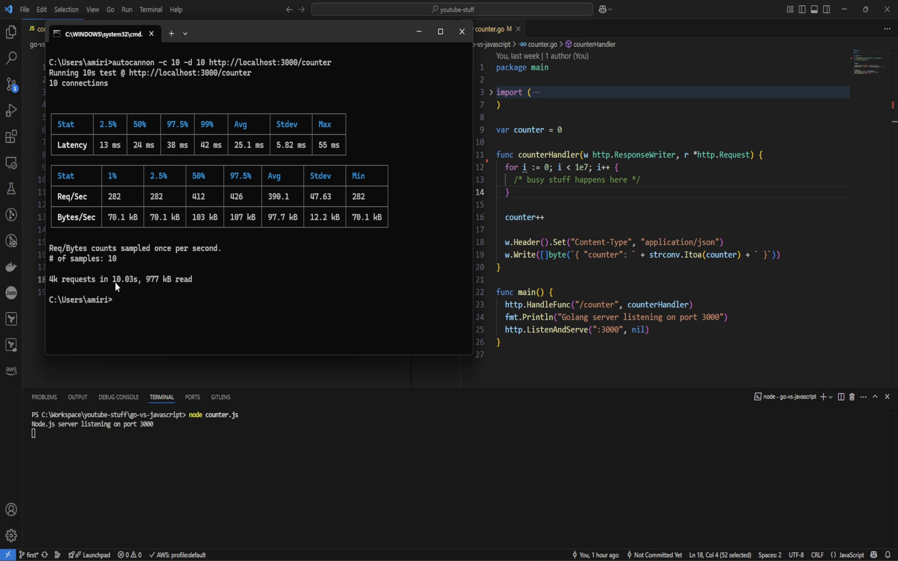
{"action": "mouse_move", "coordinate": [153, 288]}
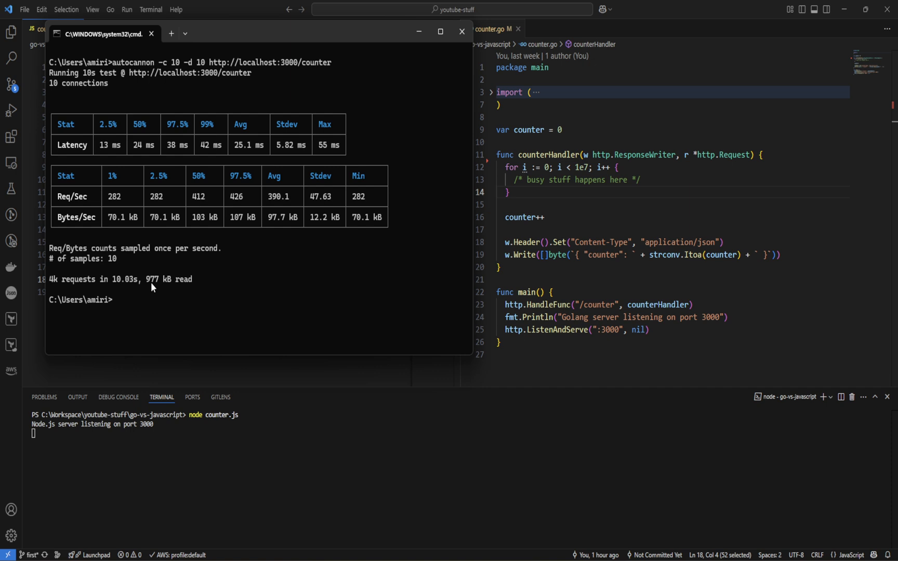
{"action": "mouse_move", "coordinate": [148, 290]}
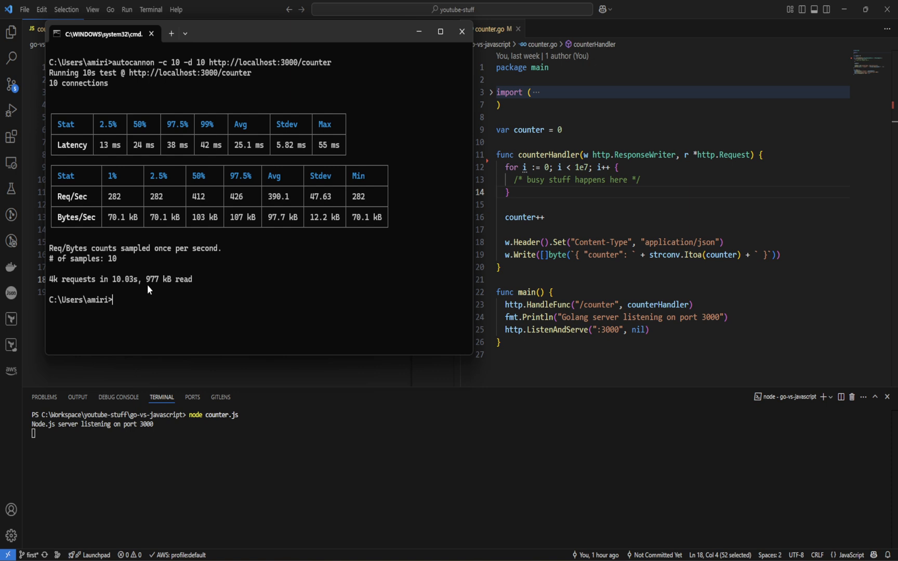
{"action": "mouse_move", "coordinate": [332, 404]}
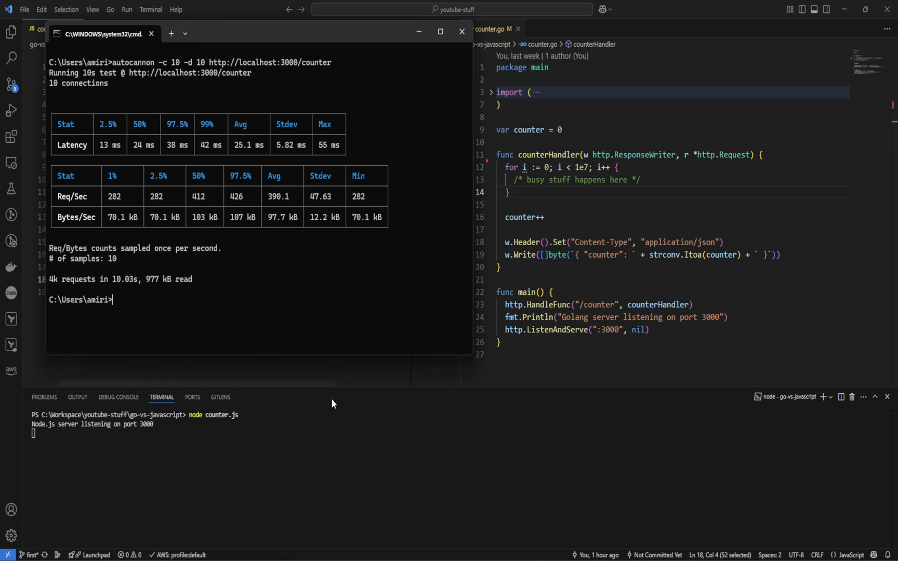
- Bring the Visual Studio Code editor back in front of the benchmark results
{"action": "left_click", "coordinate": [462, 31]}
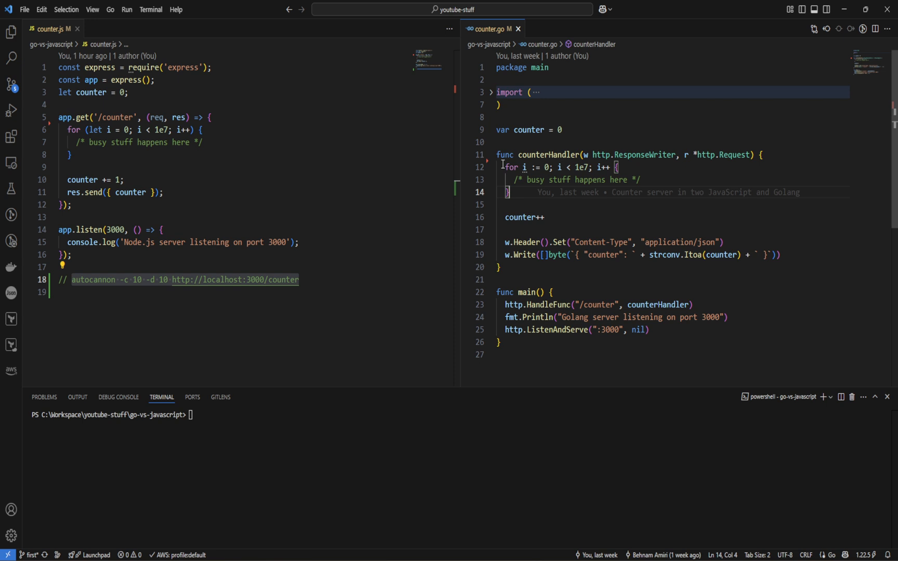
{"action": "mouse_move", "coordinate": [227, 135]}
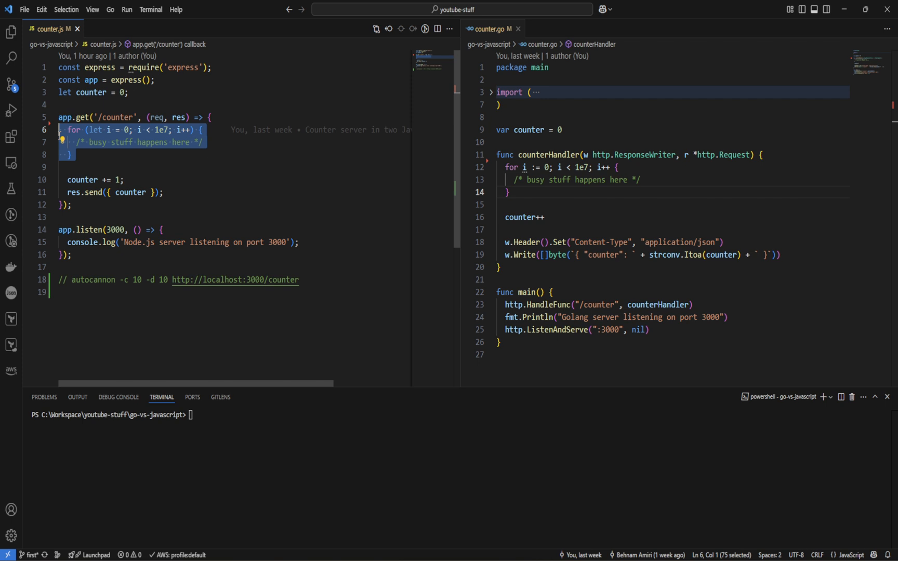
{"action": "mouse_move", "coordinate": [647, 198]}
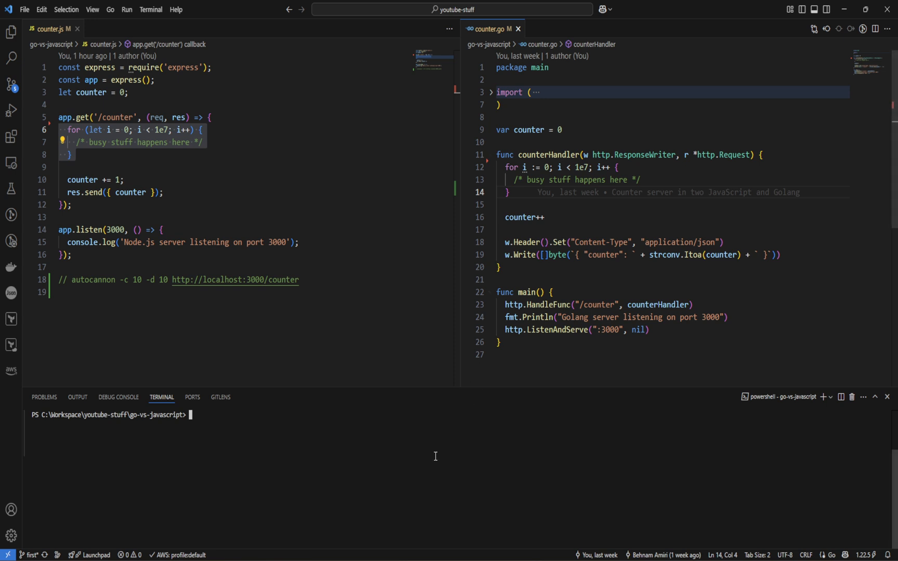
- Run 'go run counter.go' in the terminal and dismiss the firewall access prompt
{"action": "type", "text": "node counter.js"}
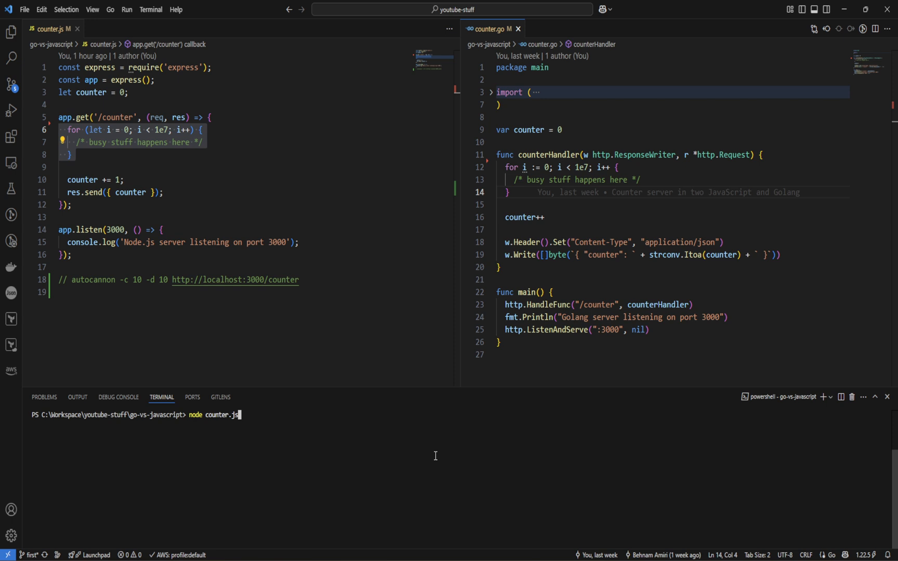
{"action": "type", "text": "go run counter.go"}
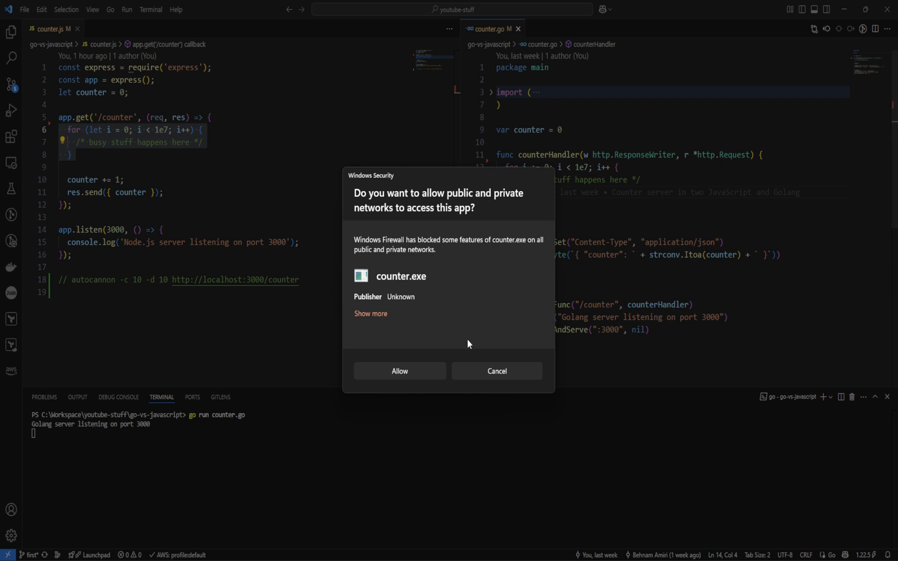
{"action": "left_click", "coordinate": [399, 372]}
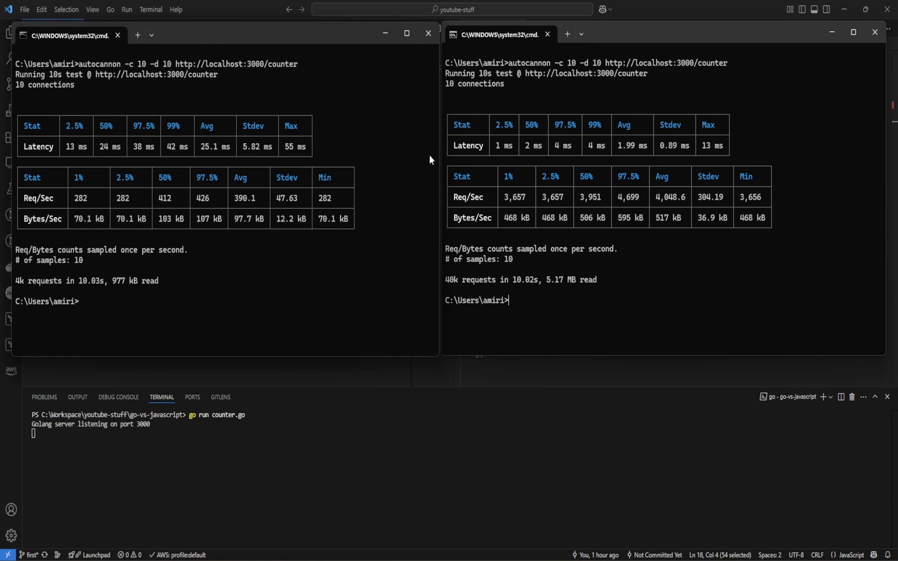
{"action": "mouse_move", "coordinate": [251, 164]}
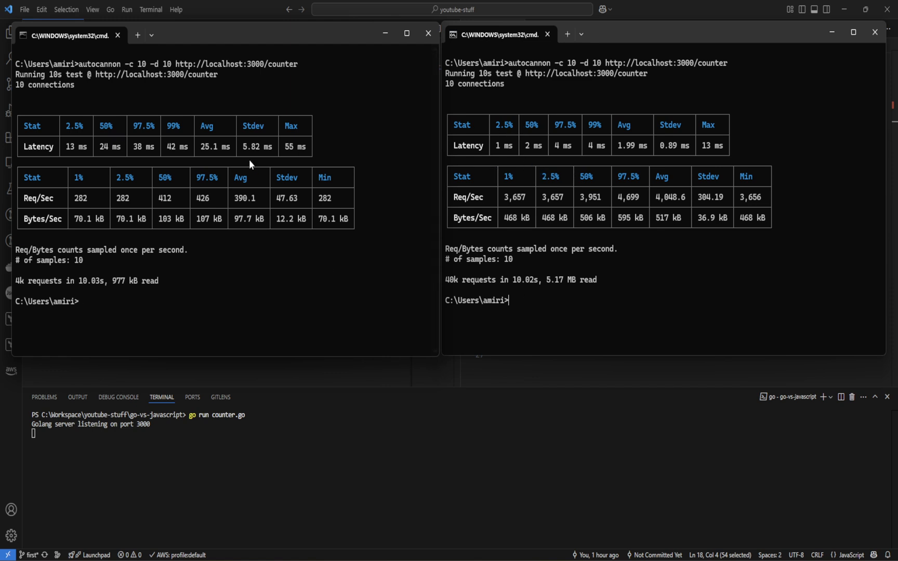
{"action": "mouse_move", "coordinate": [472, 150]}
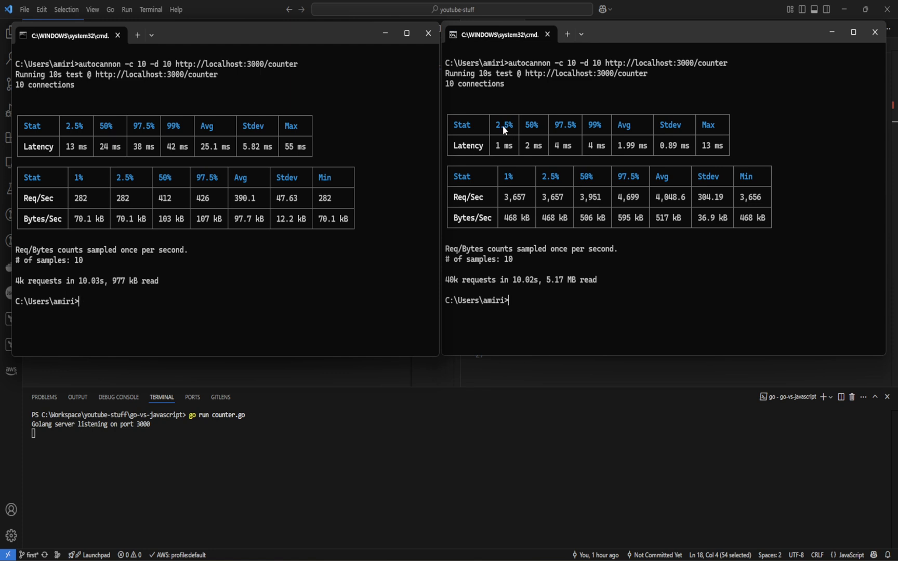
{"action": "mouse_move", "coordinate": [79, 133]}
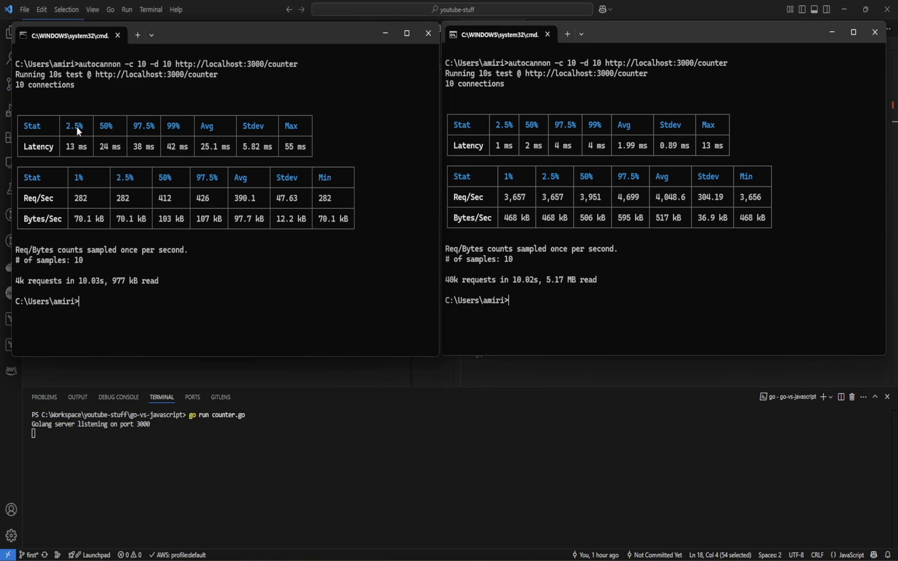
{"action": "mouse_move", "coordinate": [73, 152]}
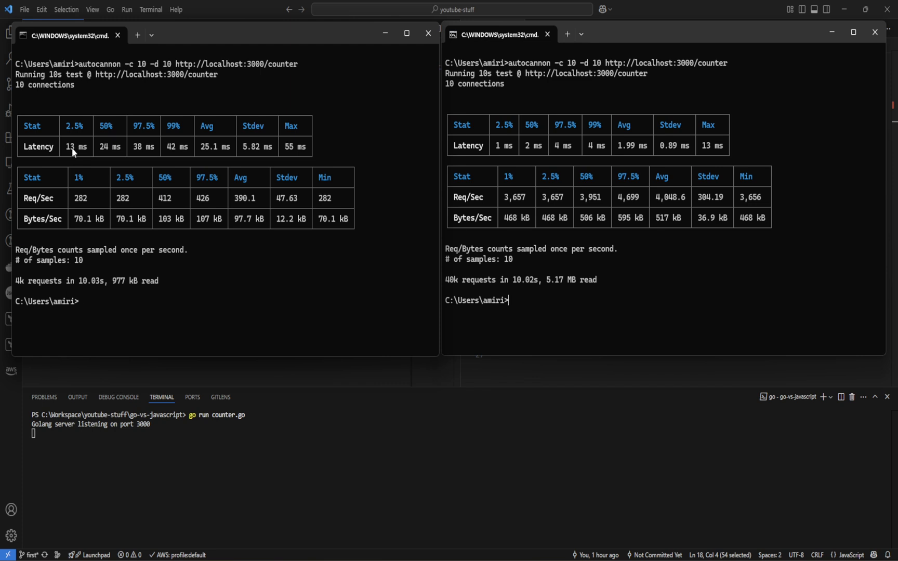
{"action": "mouse_move", "coordinate": [506, 152]}
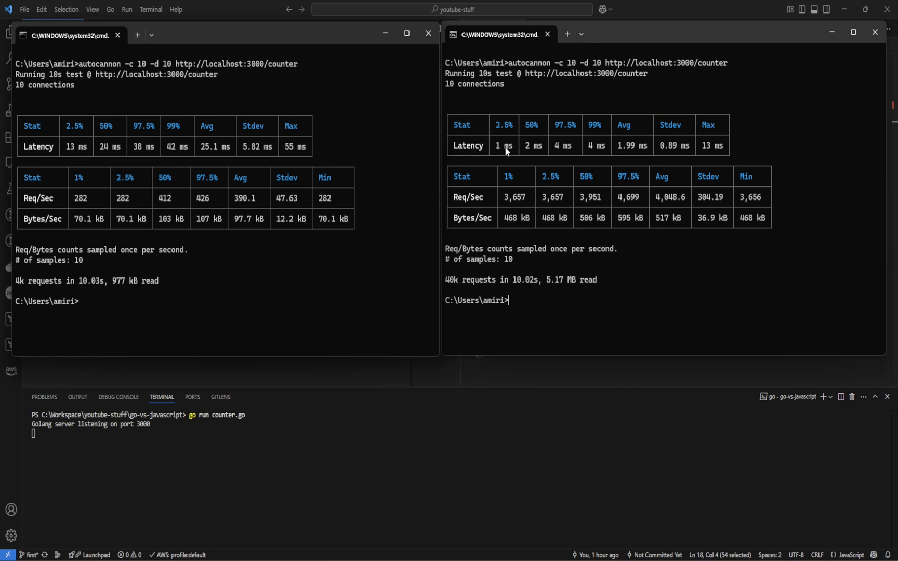
{"action": "mouse_move", "coordinate": [506, 153]}
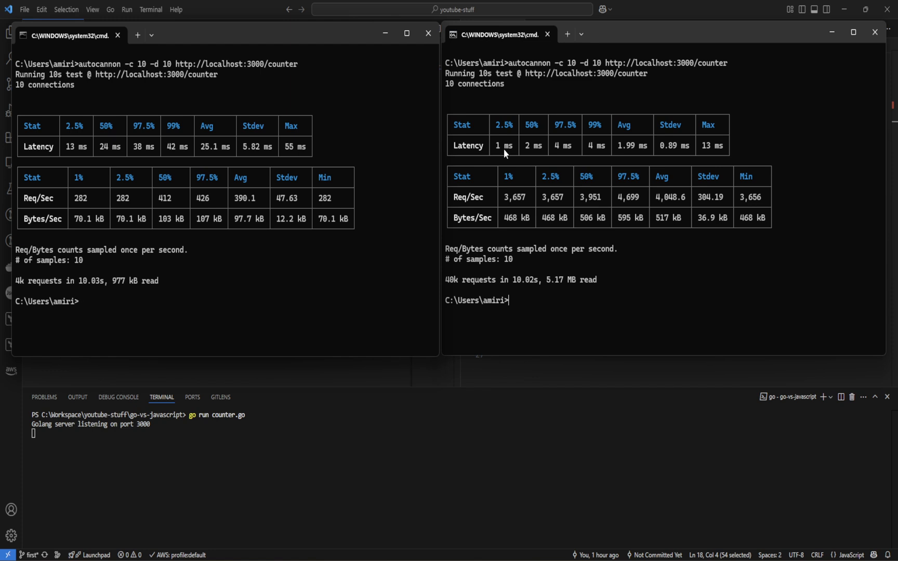
{"action": "mouse_move", "coordinate": [112, 134]}
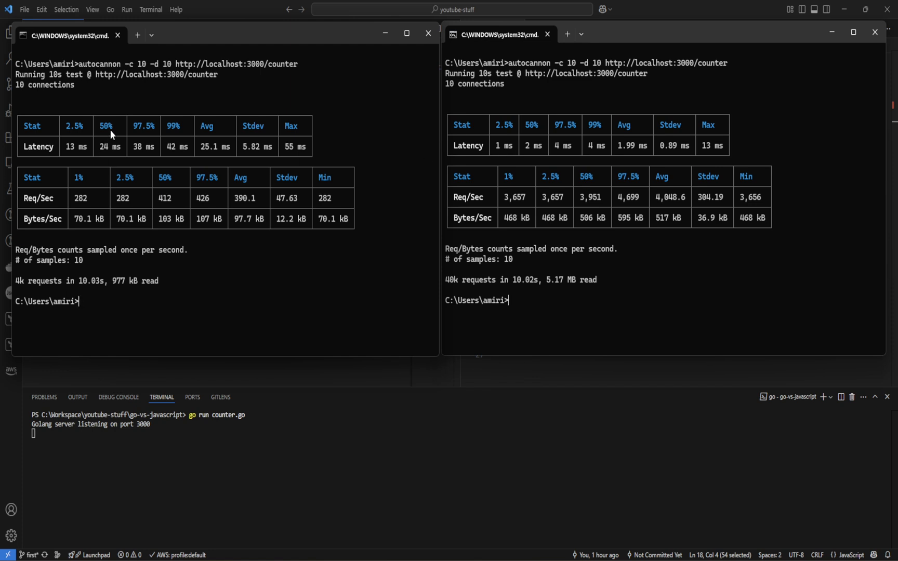
{"action": "mouse_move", "coordinate": [106, 153]}
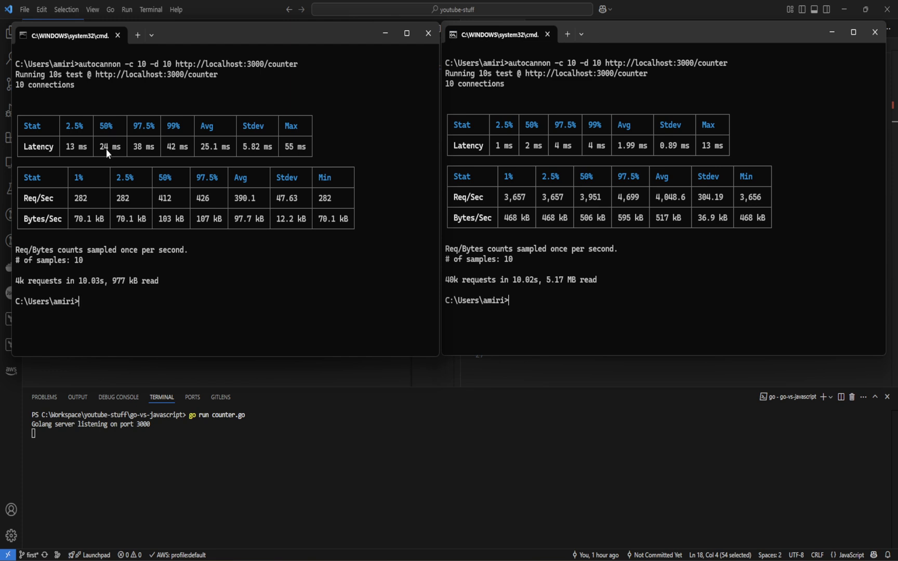
{"action": "mouse_move", "coordinate": [528, 142]}
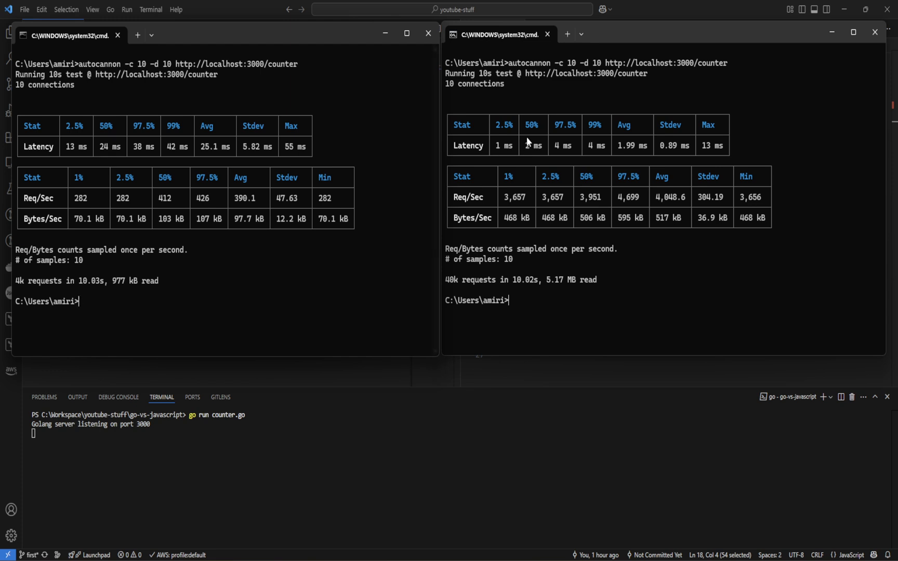
{"action": "mouse_move", "coordinate": [614, 142]}
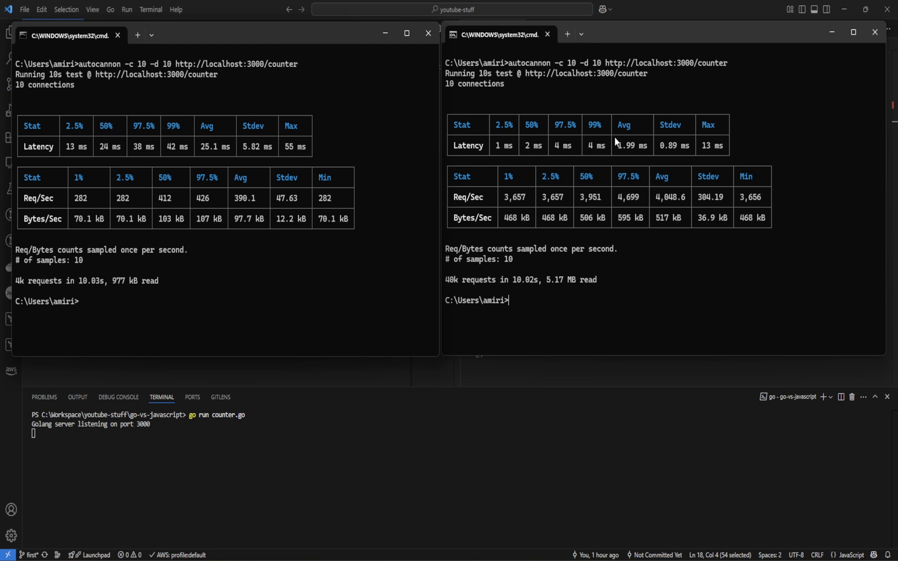
{"action": "mouse_move", "coordinate": [647, 150]}
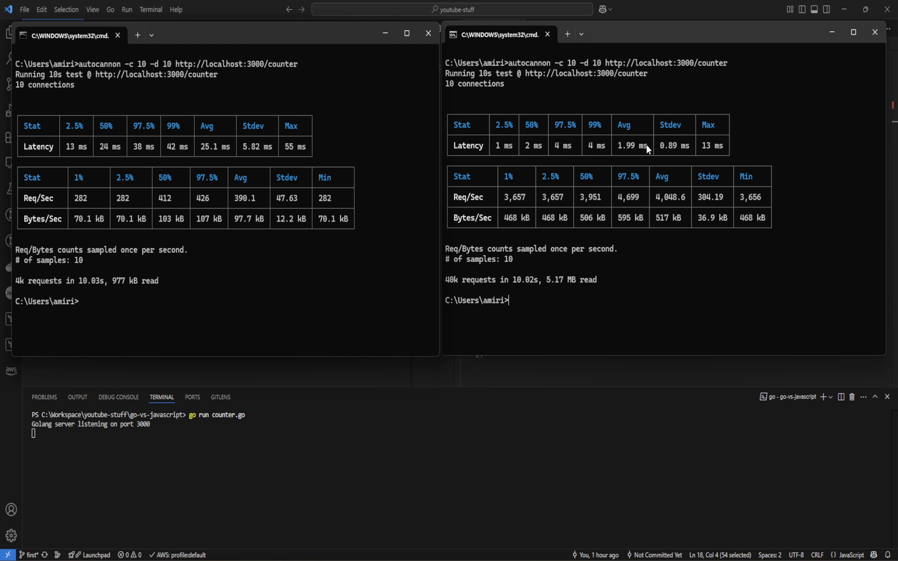
- Highlight Node's 25.1 ms average latency in the left window
{"action": "double_click", "coordinate": [215, 147]}
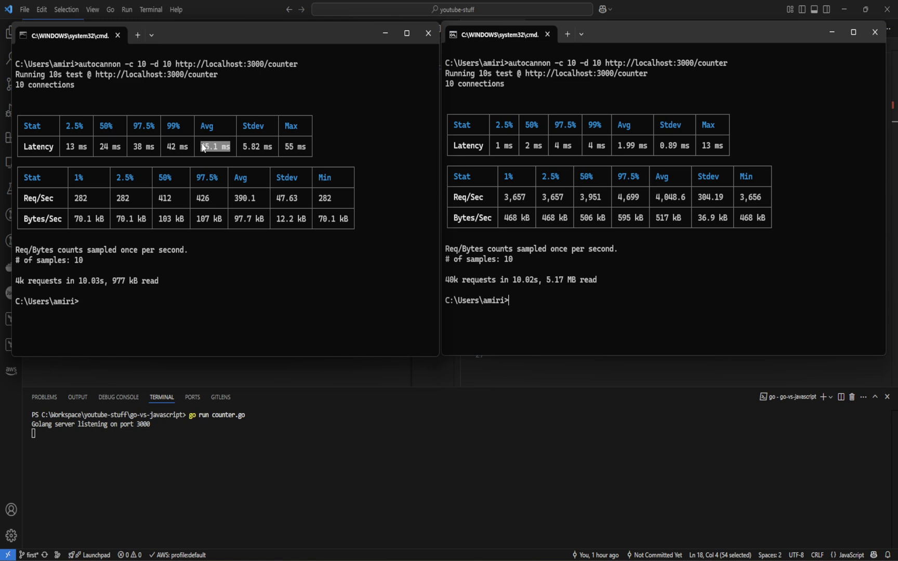
{"action": "mouse_move", "coordinate": [646, 152]}
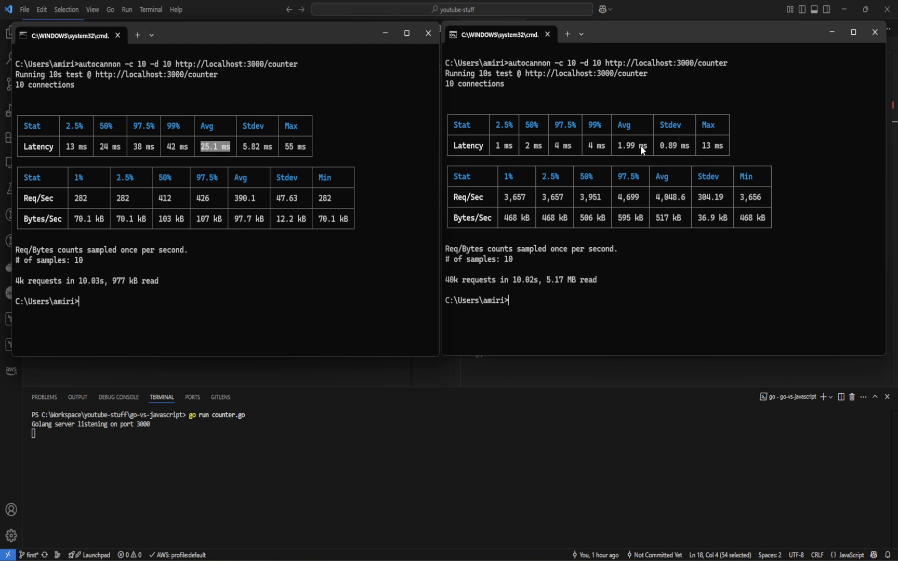
{"action": "mouse_move", "coordinate": [296, 147]}
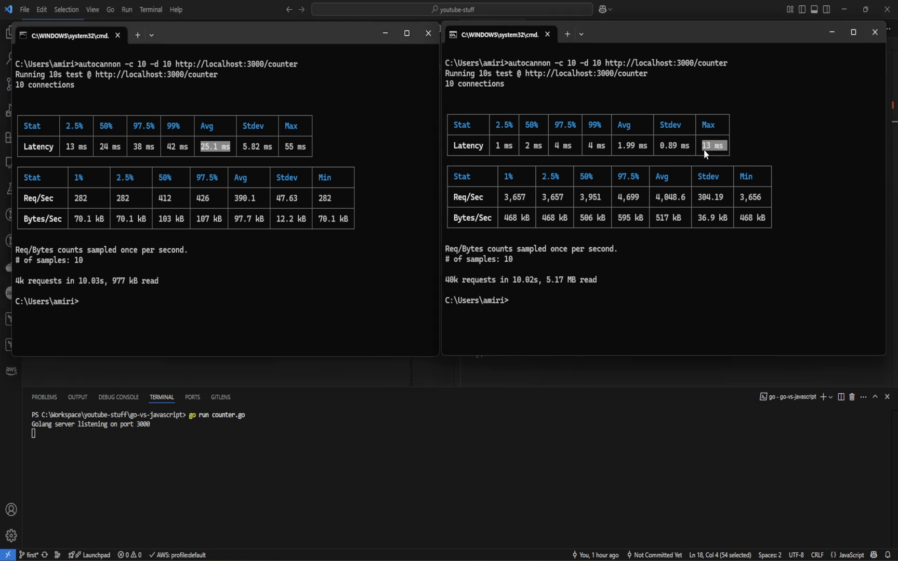
{"action": "mouse_move", "coordinate": [514, 189]}
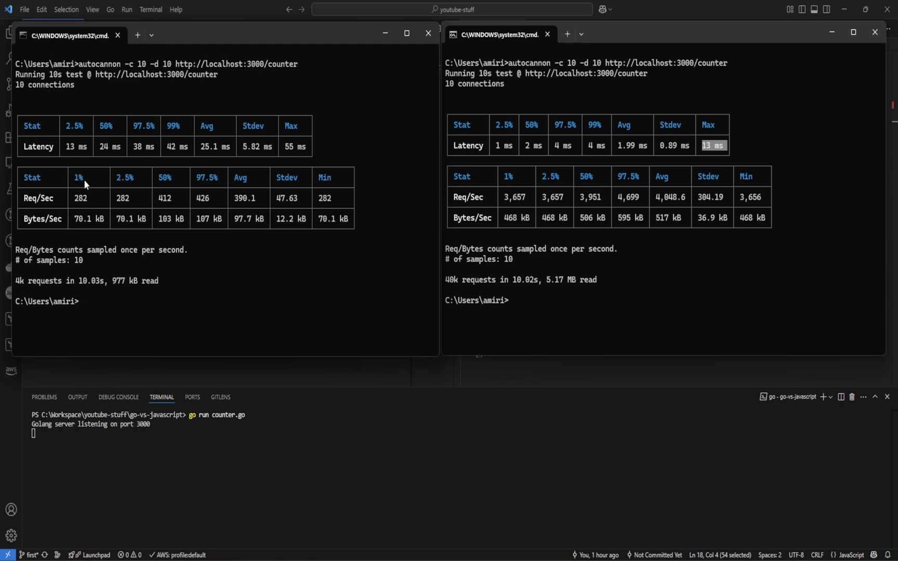
{"action": "mouse_move", "coordinate": [83, 184]}
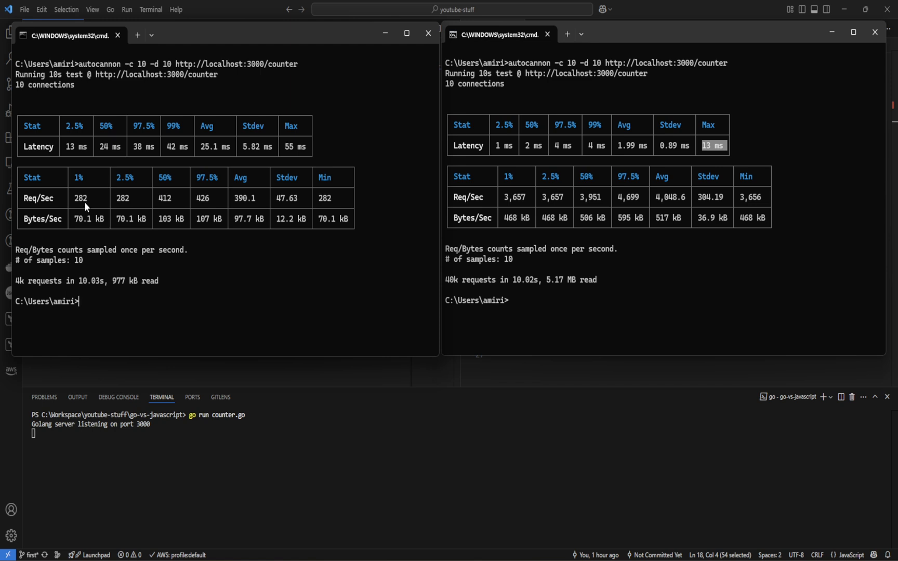
{"action": "mouse_move", "coordinate": [522, 203]}
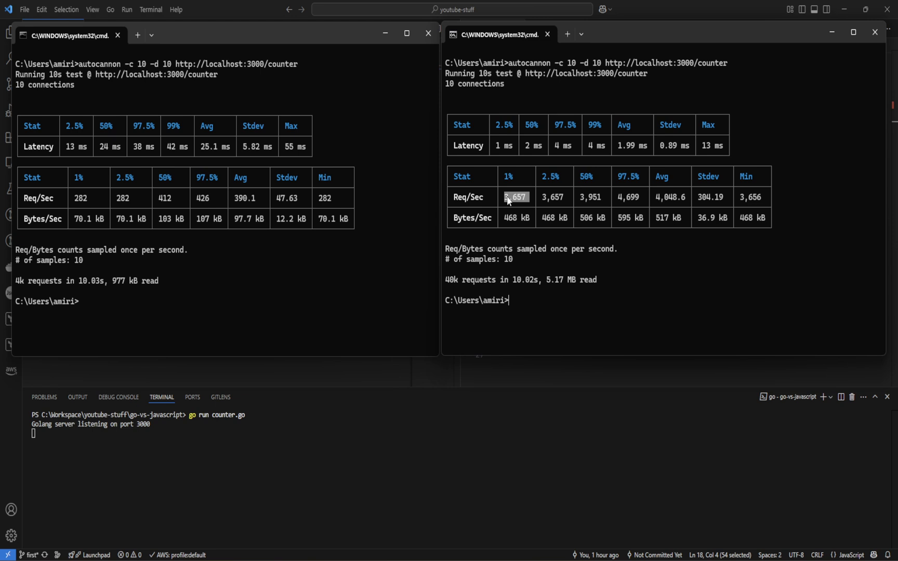
{"action": "mouse_move", "coordinate": [246, 193]}
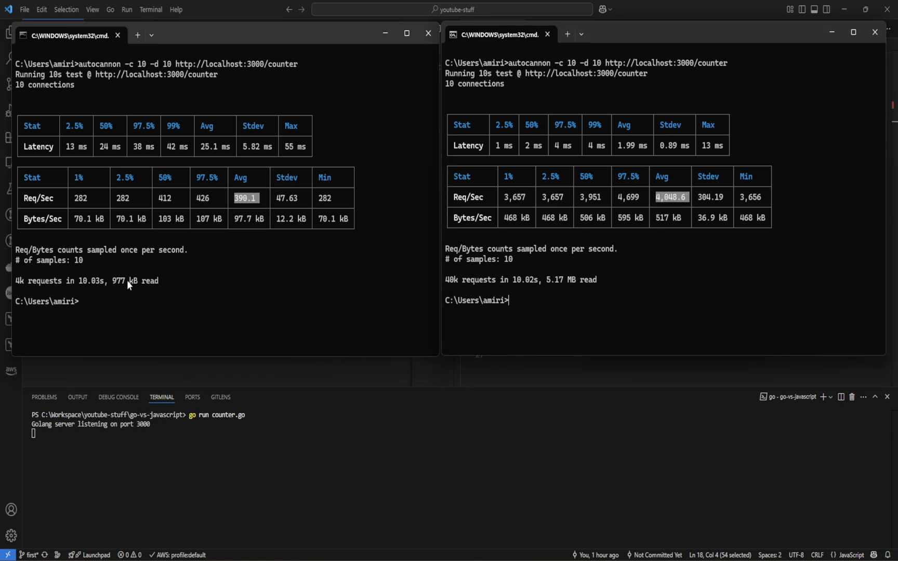
{"action": "mouse_move", "coordinate": [32, 288]}
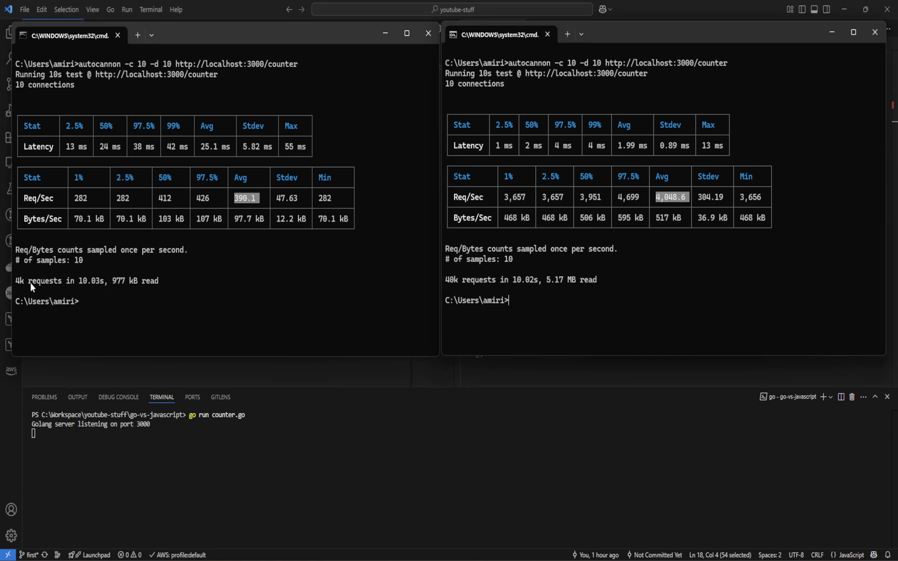
{"action": "mouse_move", "coordinate": [24, 292]}
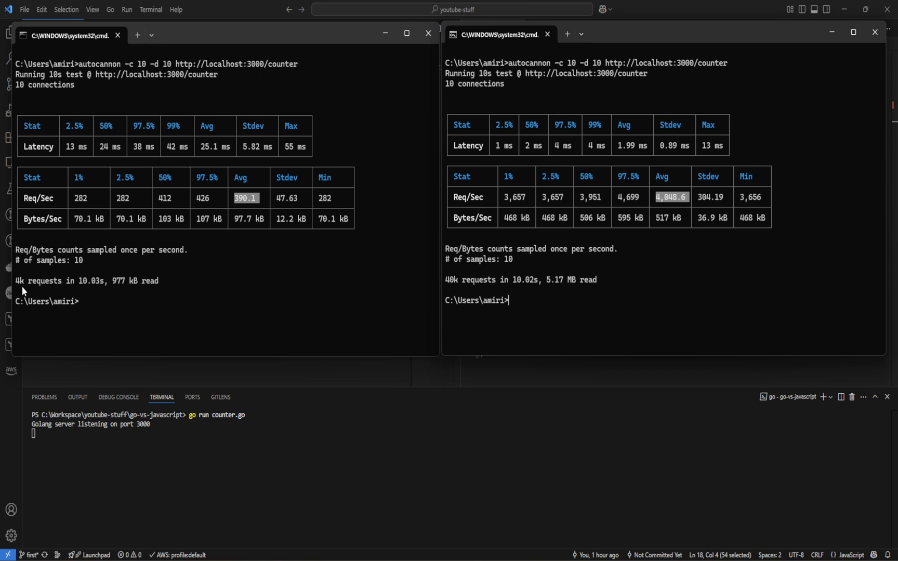
{"action": "mouse_move", "coordinate": [62, 292]}
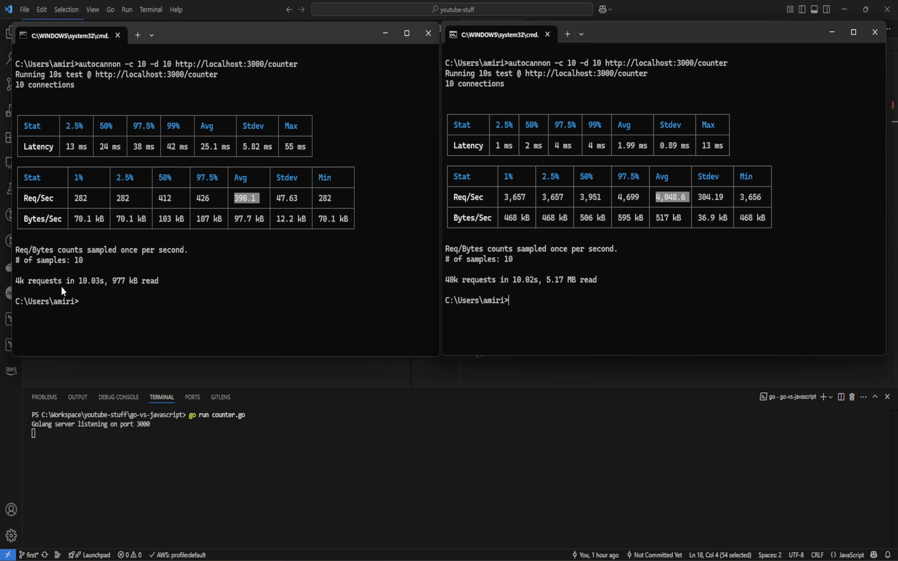
{"action": "mouse_move", "coordinate": [94, 289]}
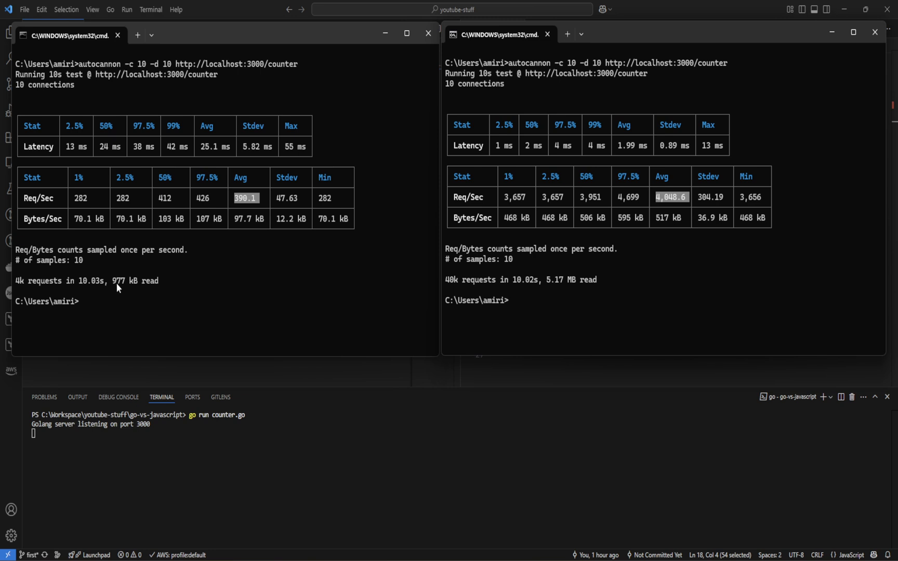
- Click in the Command Prompt results to compare 390.1 versus 4,048.6 average requests per second
{"action": "left_click", "coordinate": [476, 300]}
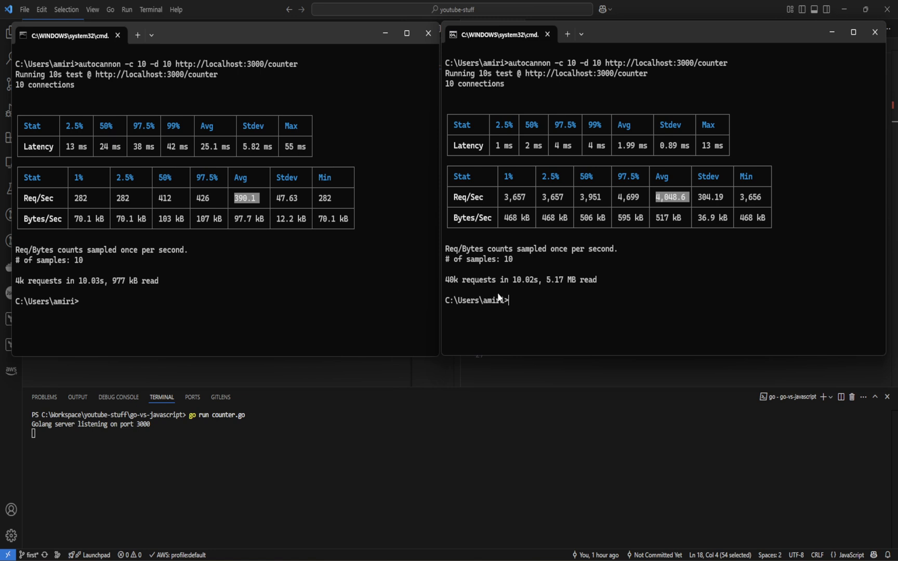
{"action": "mouse_move", "coordinate": [453, 286]}
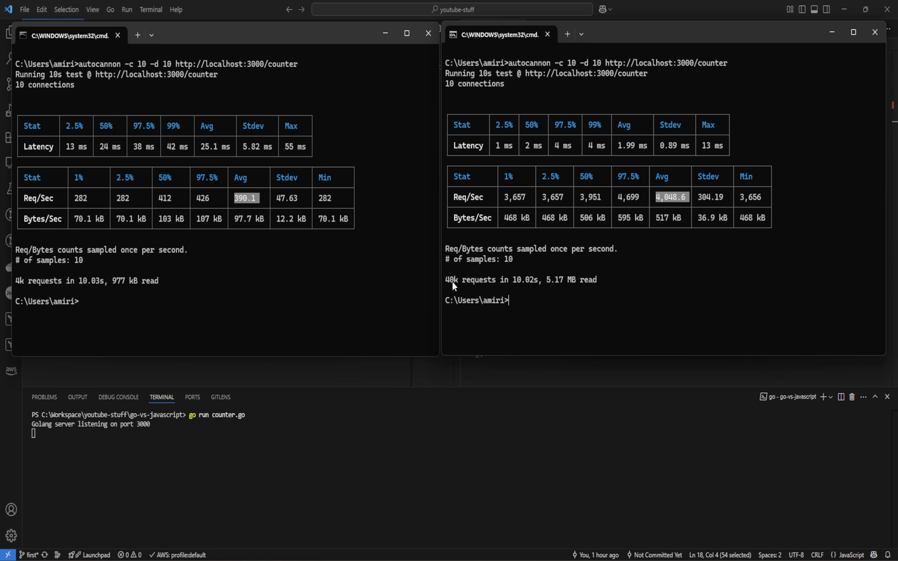
{"action": "mouse_move", "coordinate": [490, 287]}
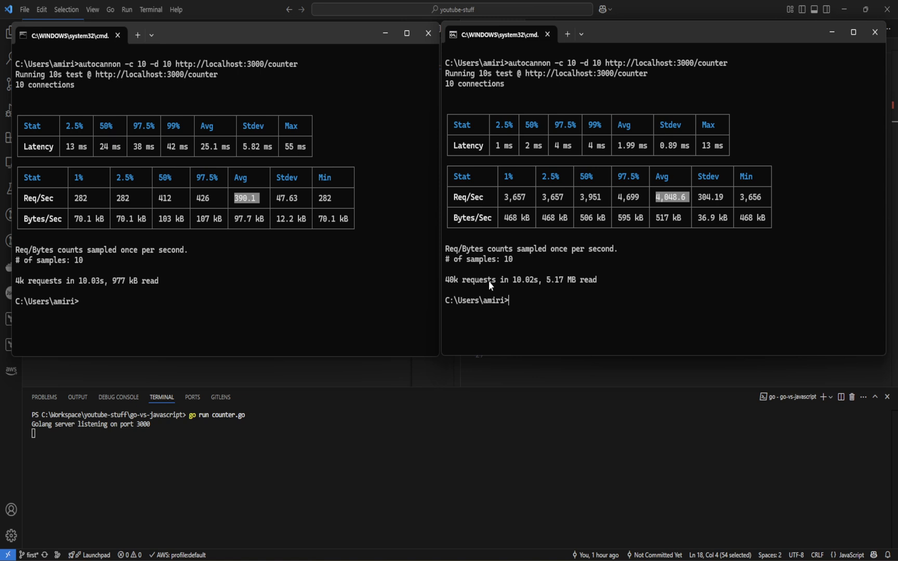
{"action": "mouse_move", "coordinate": [555, 297]}
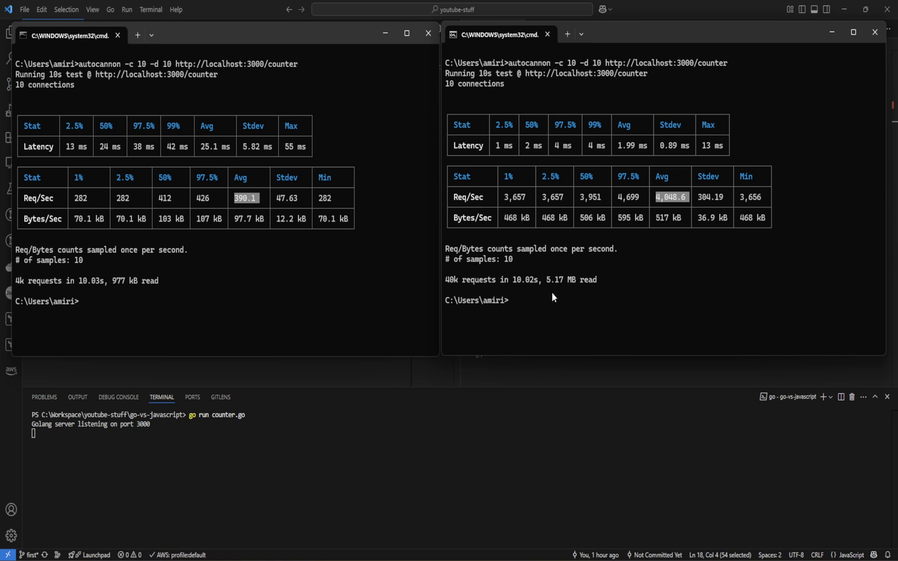
{"action": "mouse_move", "coordinate": [553, 292]}
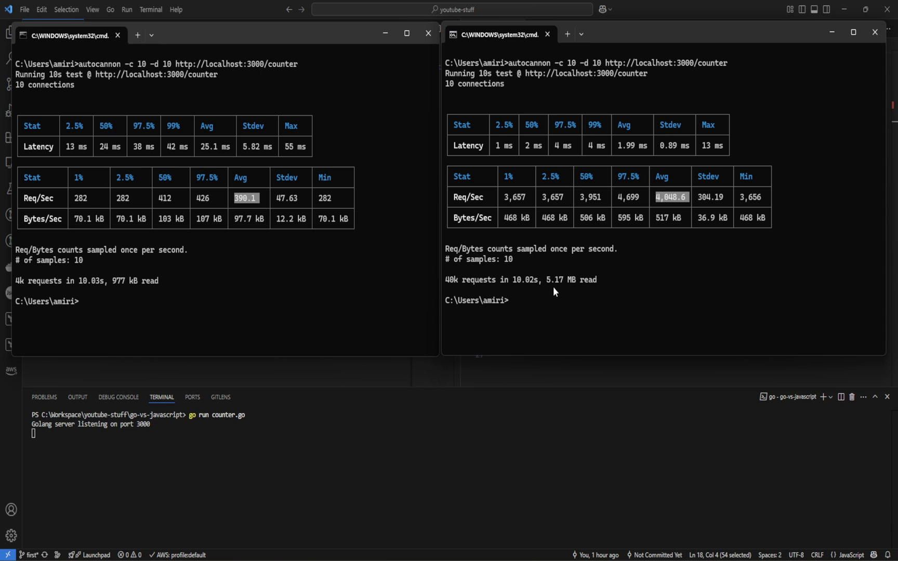
{"action": "mouse_move", "coordinate": [144, 295]}
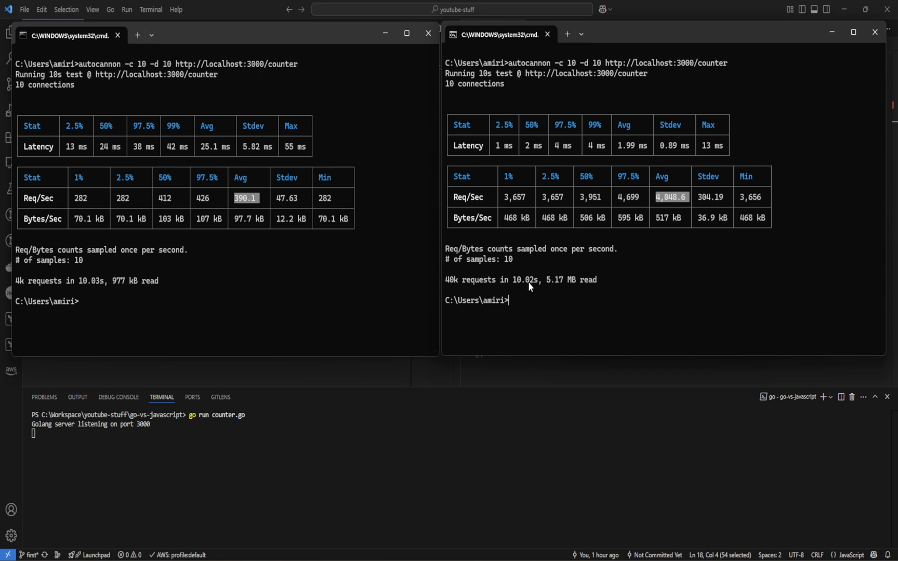
{"action": "mouse_move", "coordinate": [605, 266]}
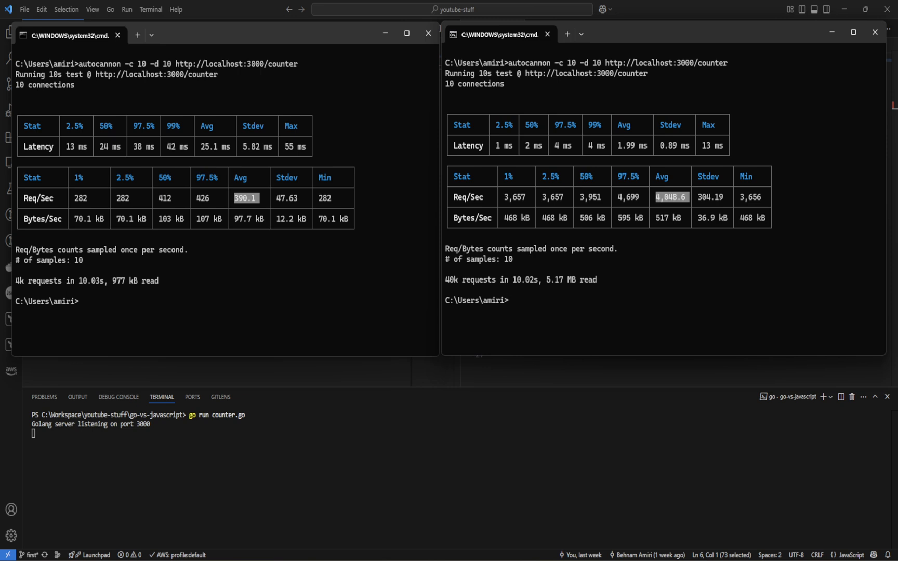
{"action": "left_click", "coordinate": [508, 300]}
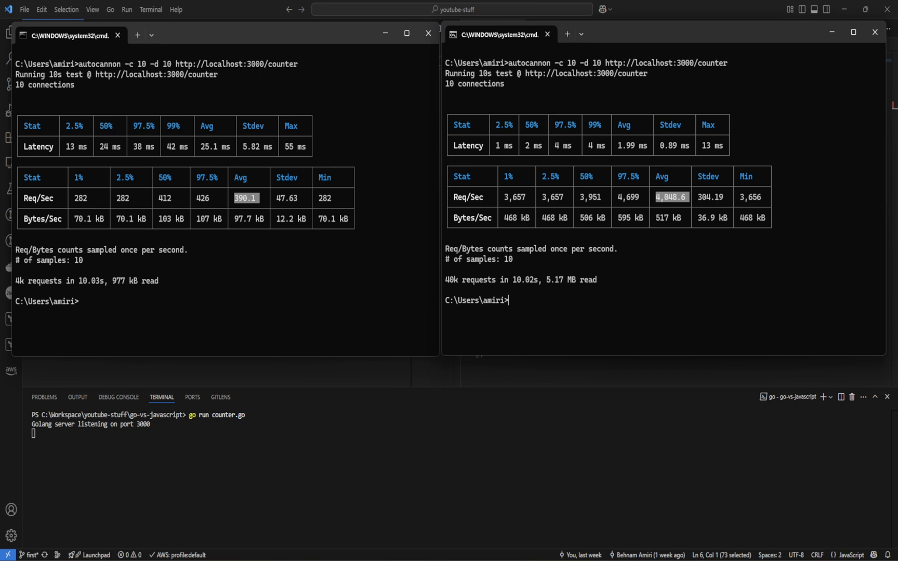